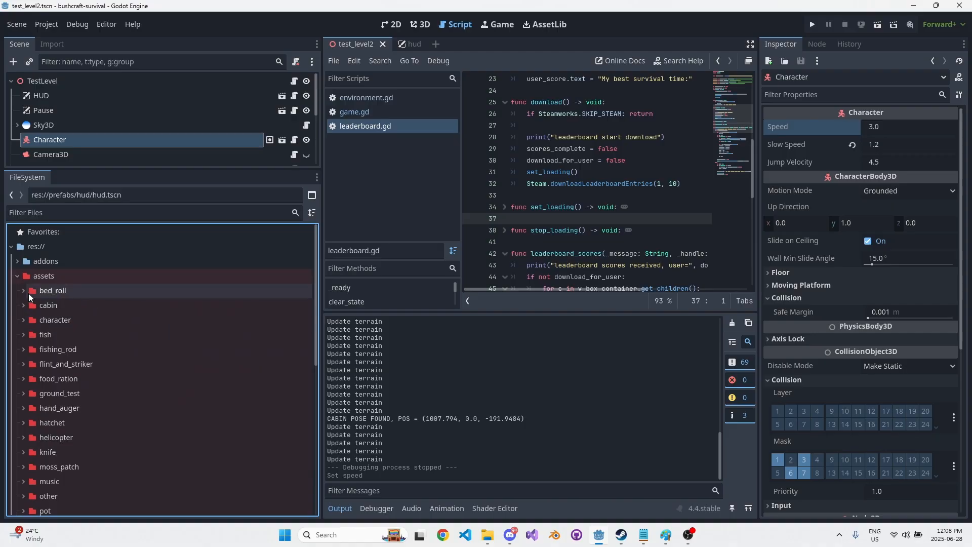
# Preview the bed_roll.gltf sleeping-bag model and its texture, then show the prefabs folder's sleeping bag resource.
pyautogui.click(24, 290)
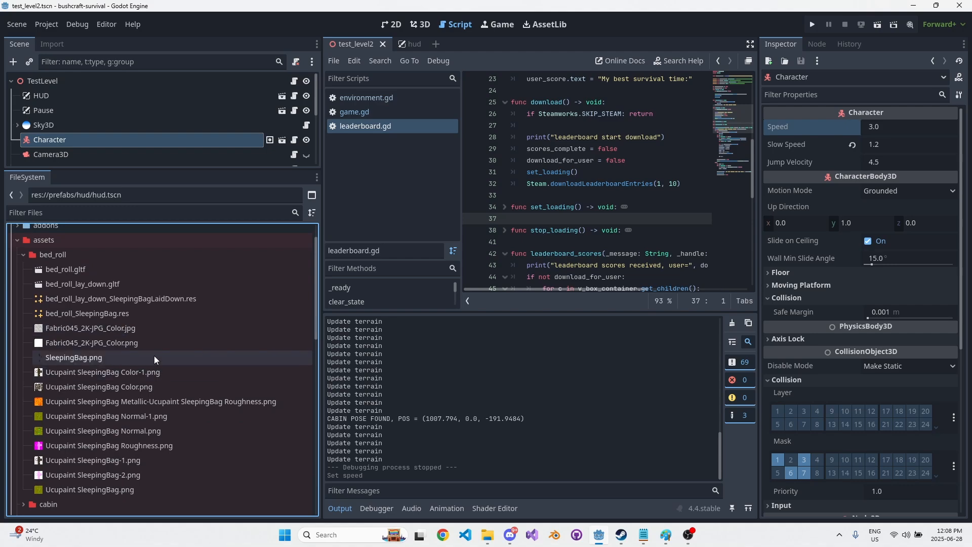
pyautogui.click(65, 269)
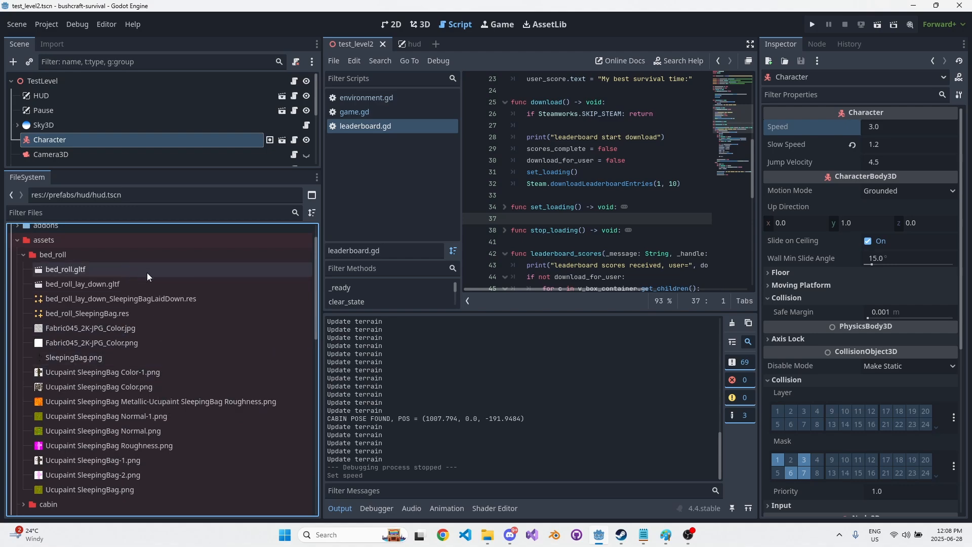
pyautogui.doubleClick(64, 269)
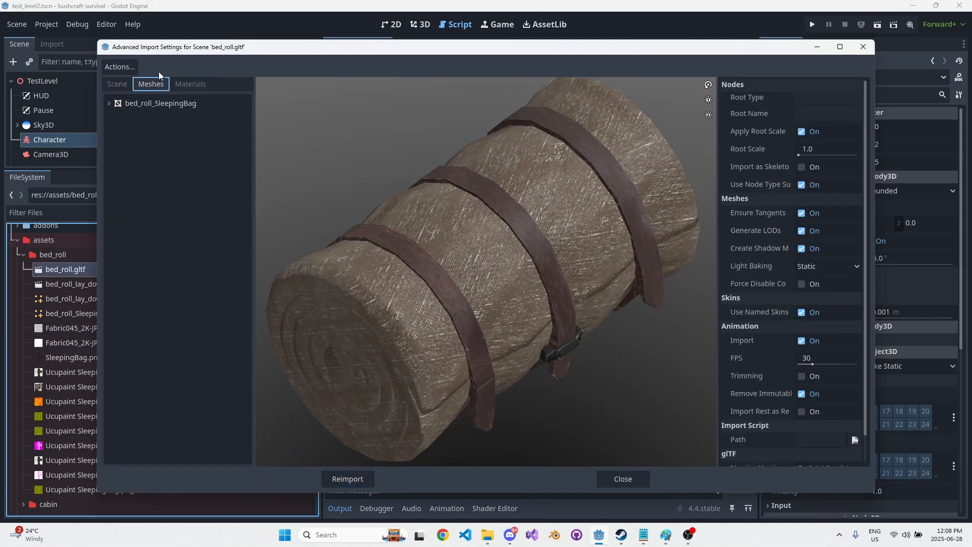
pyautogui.click(347, 479)
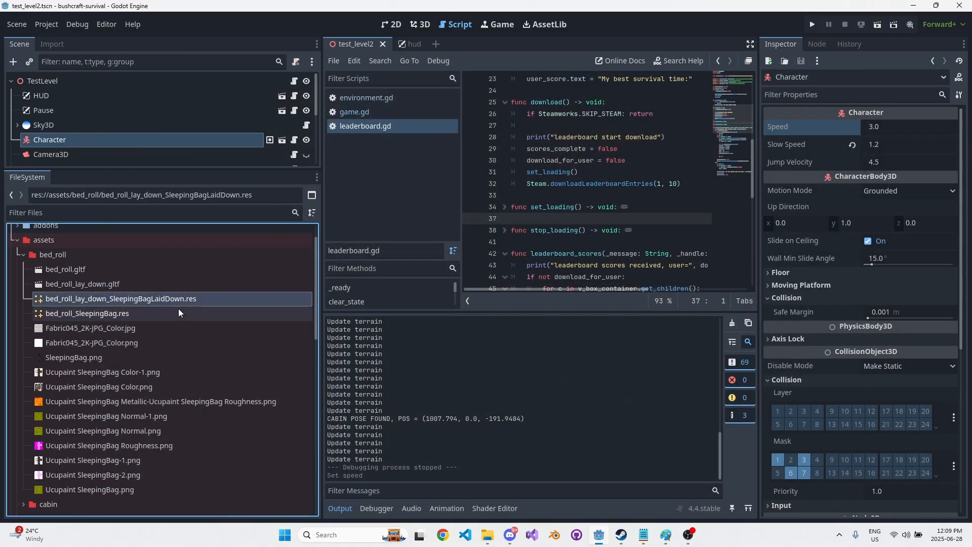
pyautogui.click(87, 313)
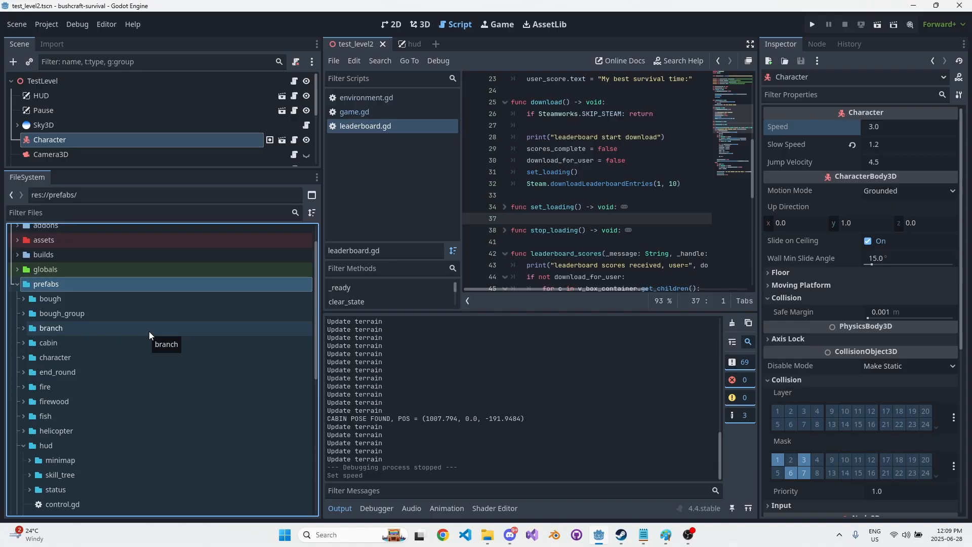
# Open bough_group.tscn in 3D and inspect its CursorArea and CollisionShape3D nodes.
pyautogui.doubleClick(75, 327)
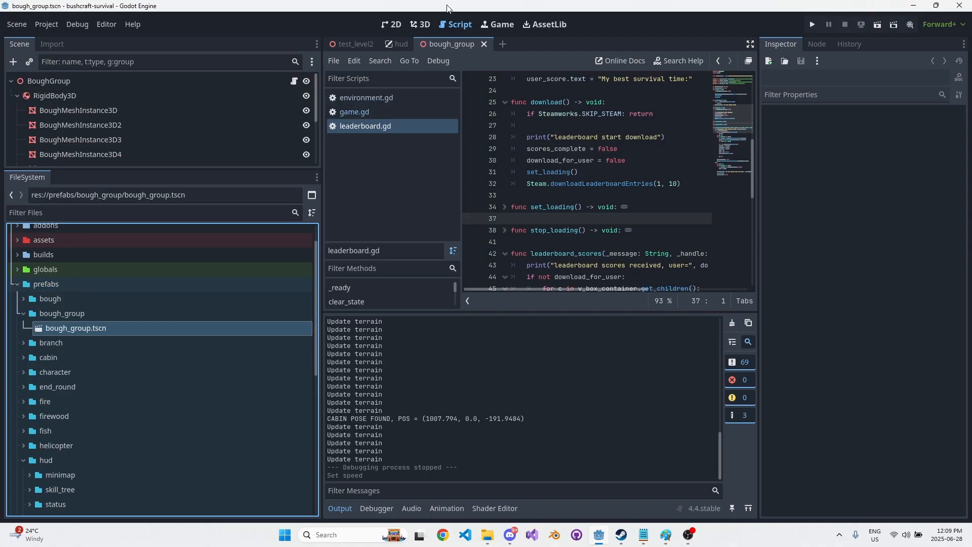
pyautogui.click(420, 24)
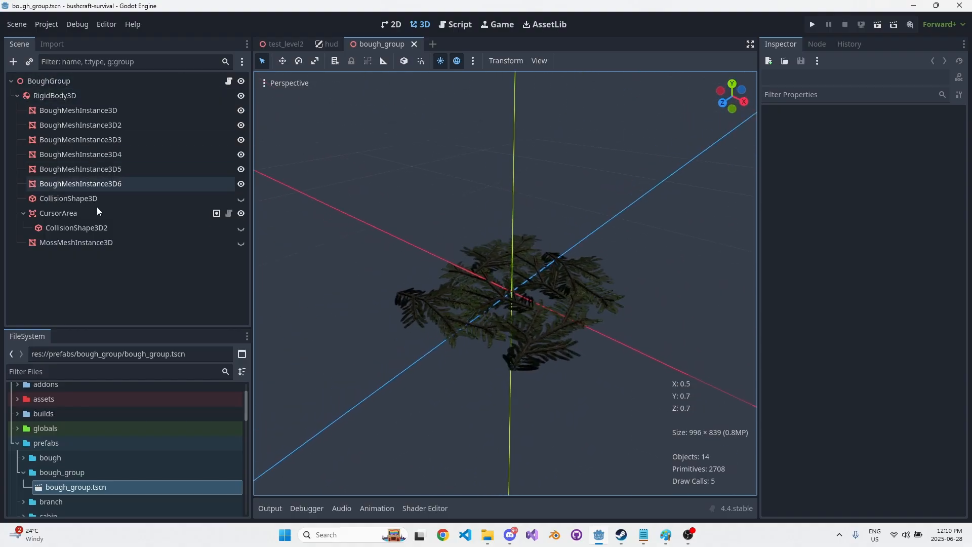
pyautogui.click(59, 212)
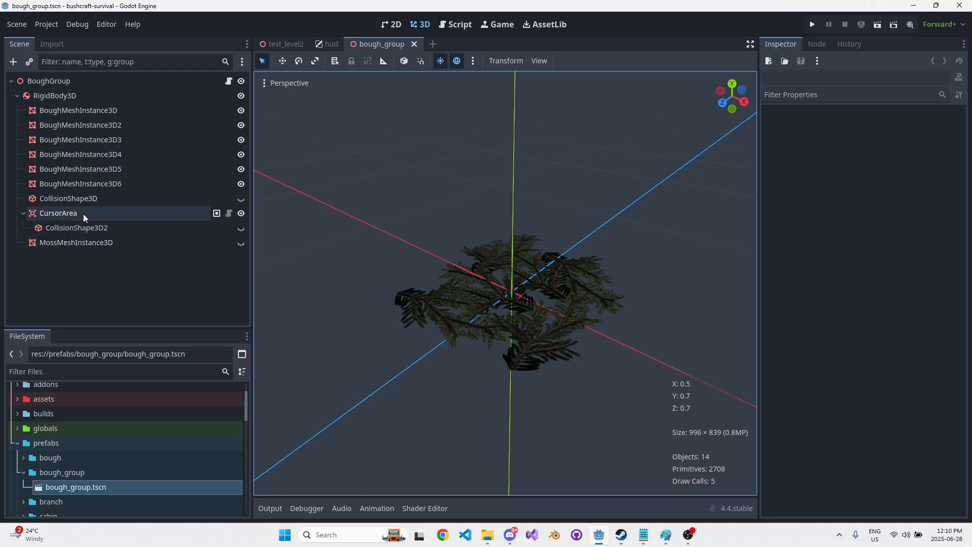
pyautogui.click(76, 227)
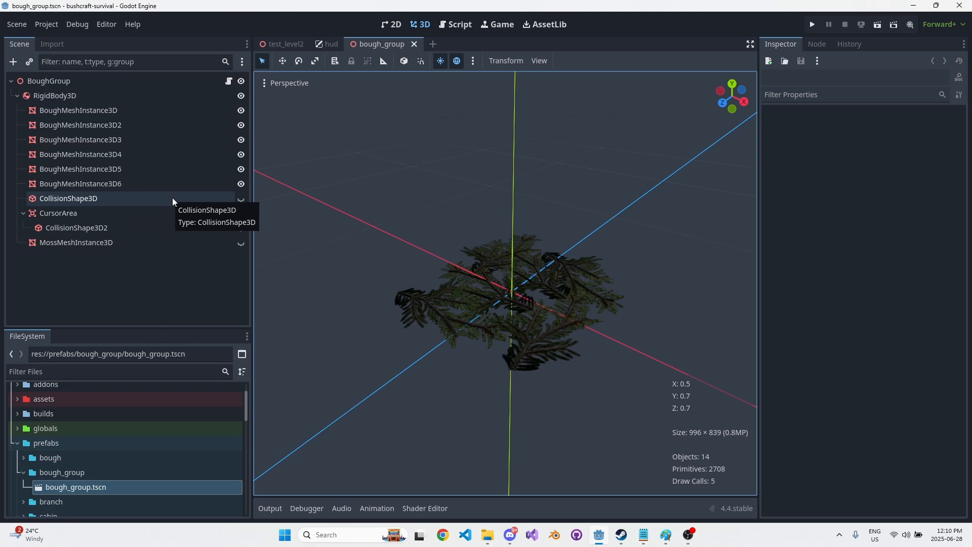
# Open first_node.tscn from scenes/start and delete the print("yoo") and print(2) debug lines.
pyautogui.click(459, 24)
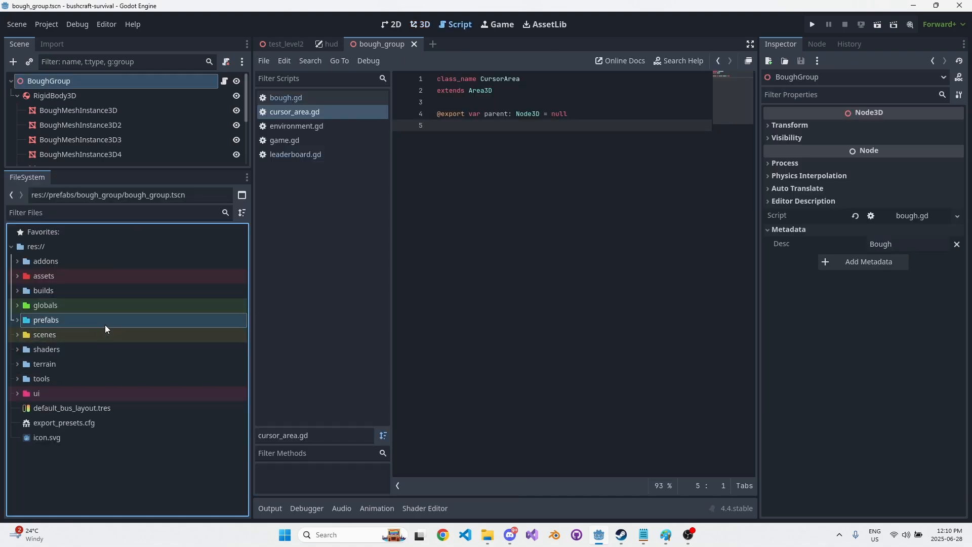
pyautogui.click(17, 334)
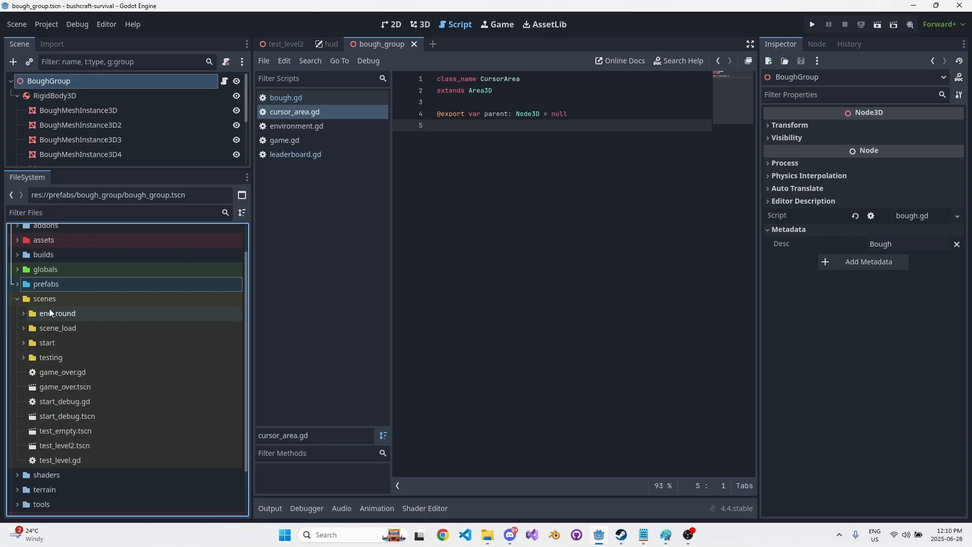
pyautogui.click(22, 342)
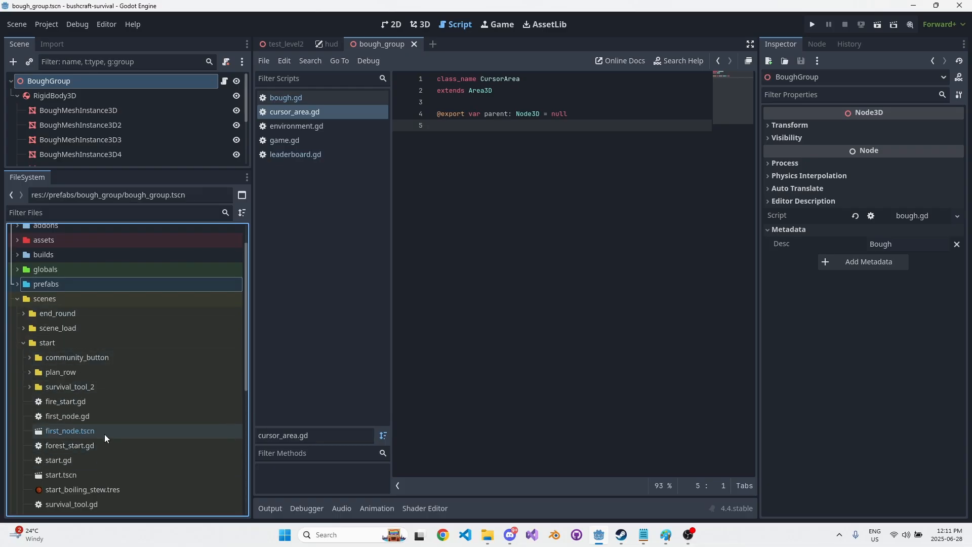
pyautogui.doubleClick(70, 431)
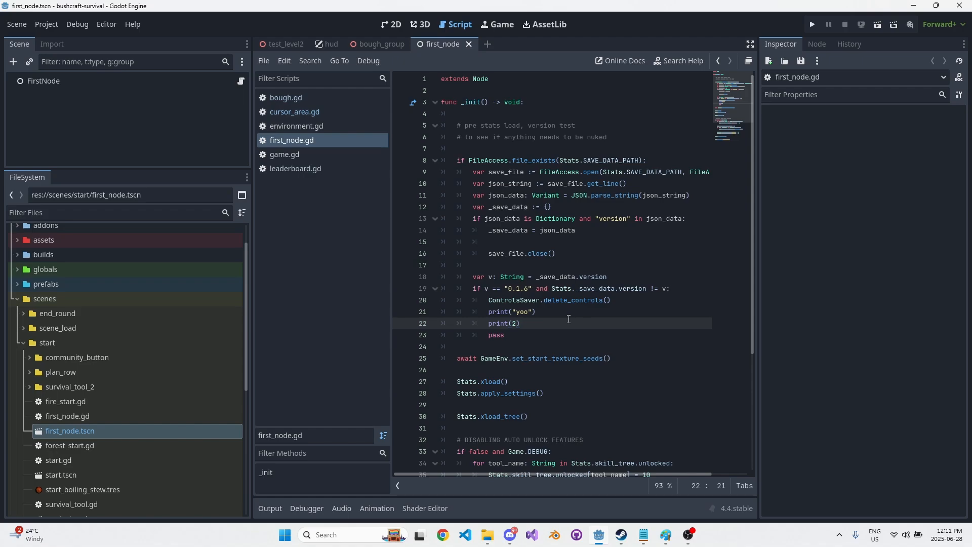
pyautogui.click(476, 289)
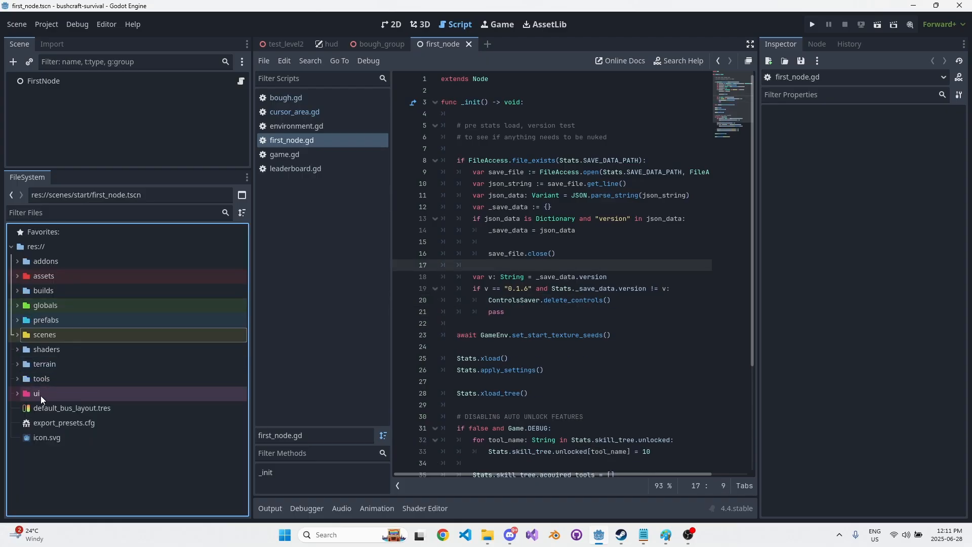
pyautogui.moveTo(79, 385)
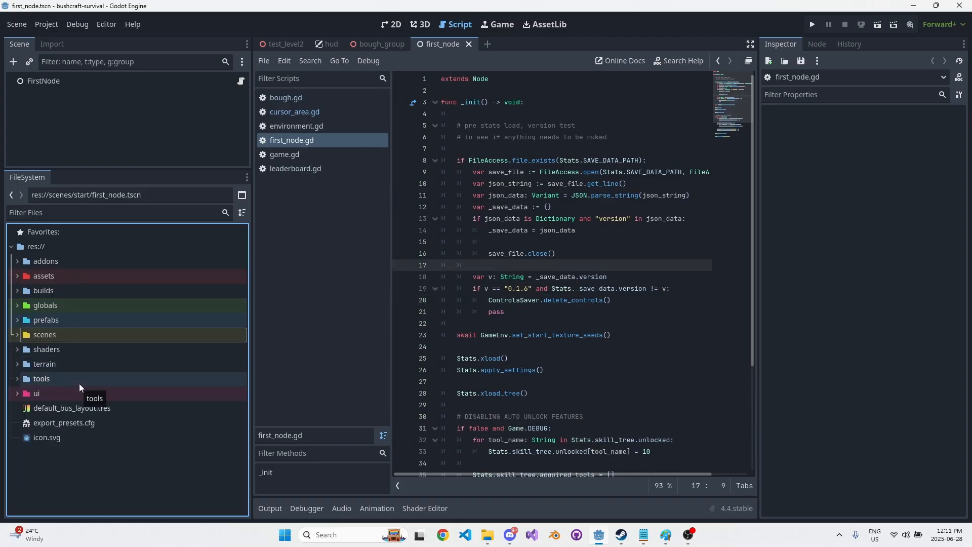
pyautogui.moveTo(358, 360)
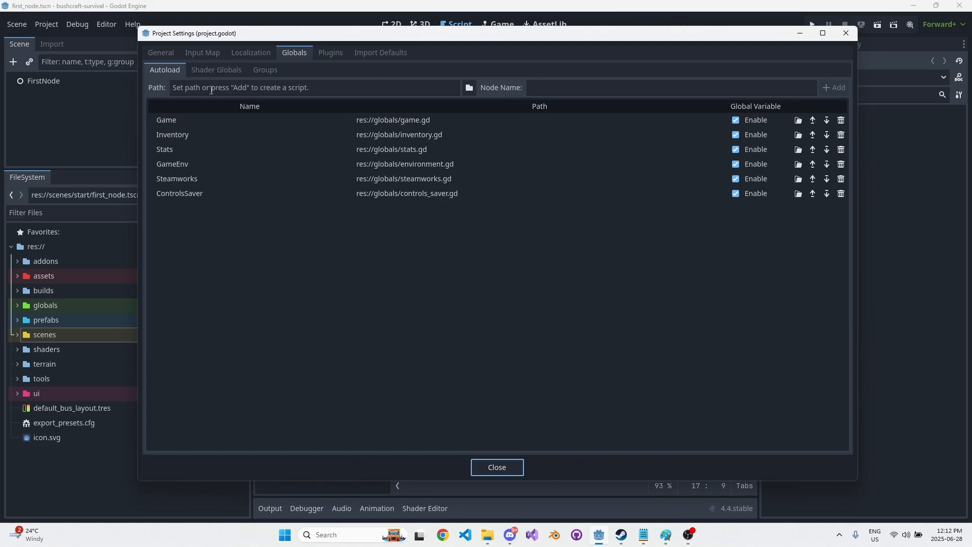
pyautogui.moveTo(427, 181)
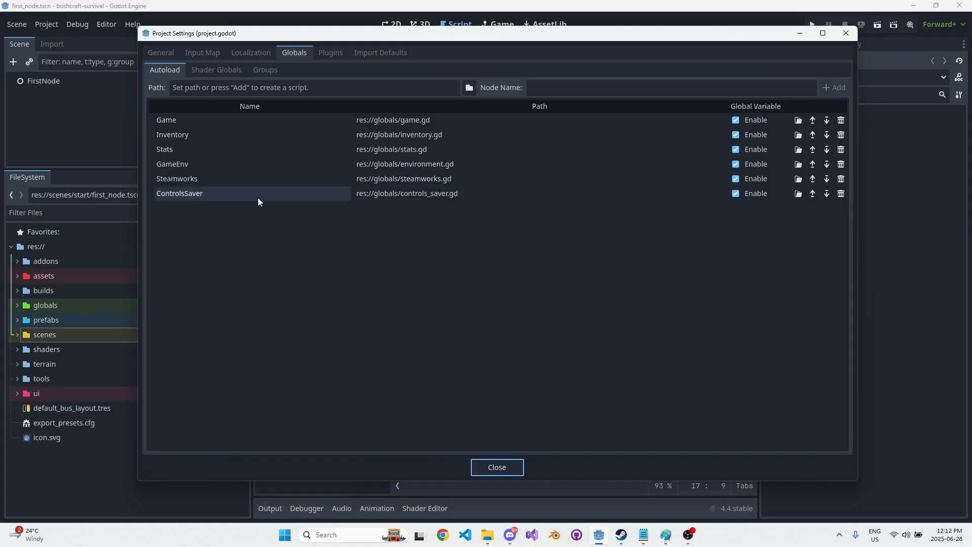
pyautogui.click(248, 193)
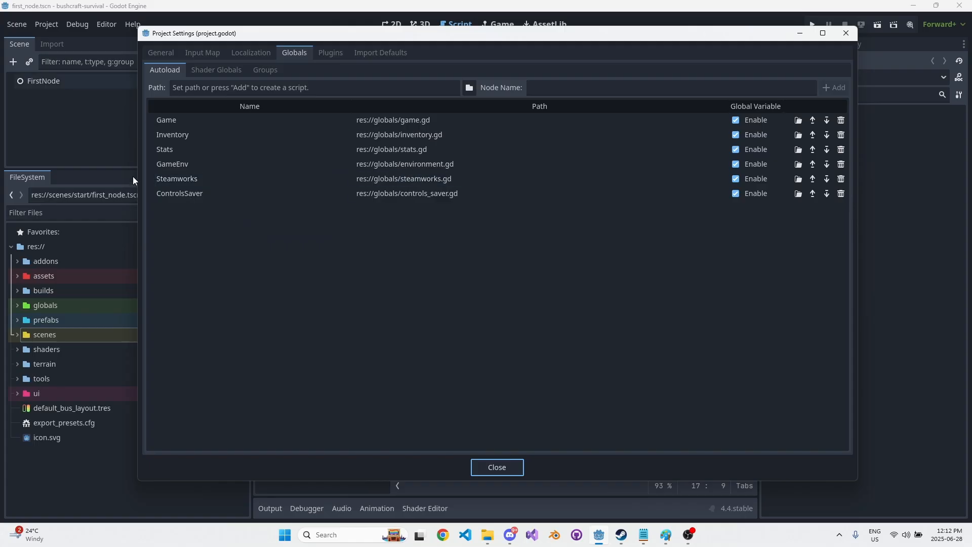
pyautogui.click(496, 467)
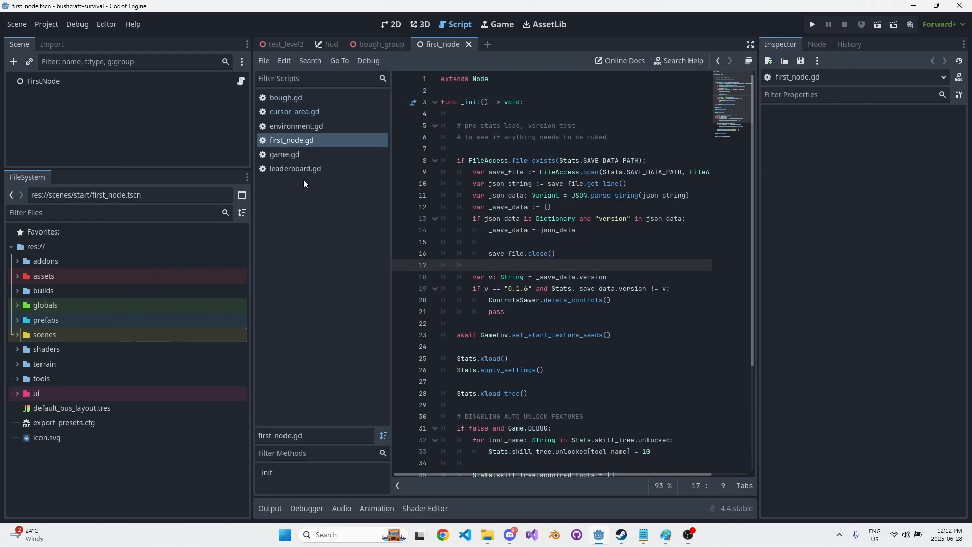
# Filter FileSystem for 'steamw', open globals/steamworks.gd and scroll through its code.
pyautogui.write('steamw')
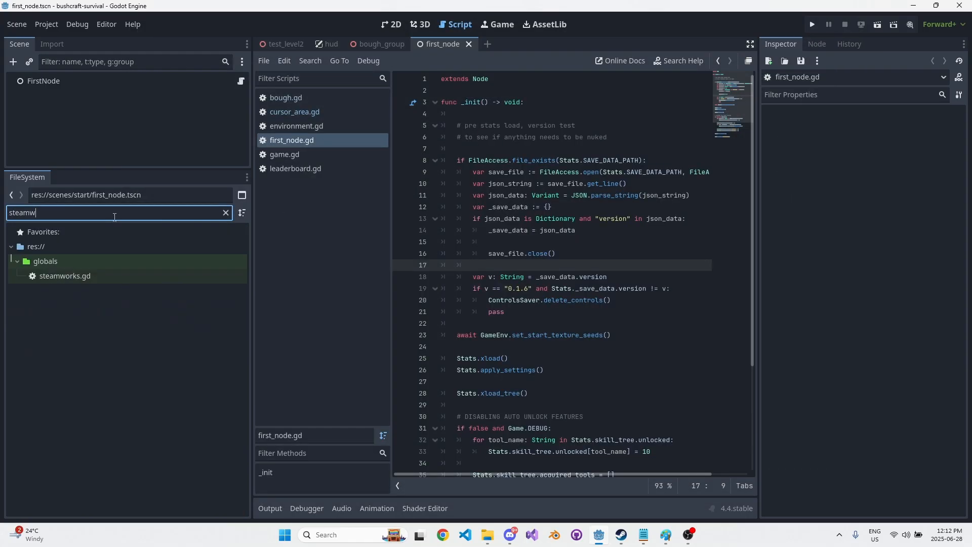
pyautogui.doubleClick(64, 276)
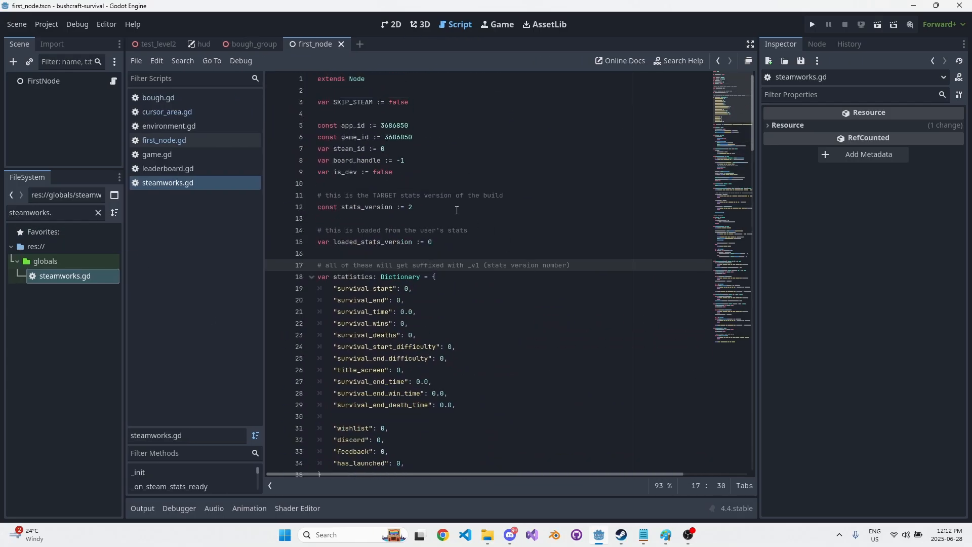
pyautogui.scroll(-3)
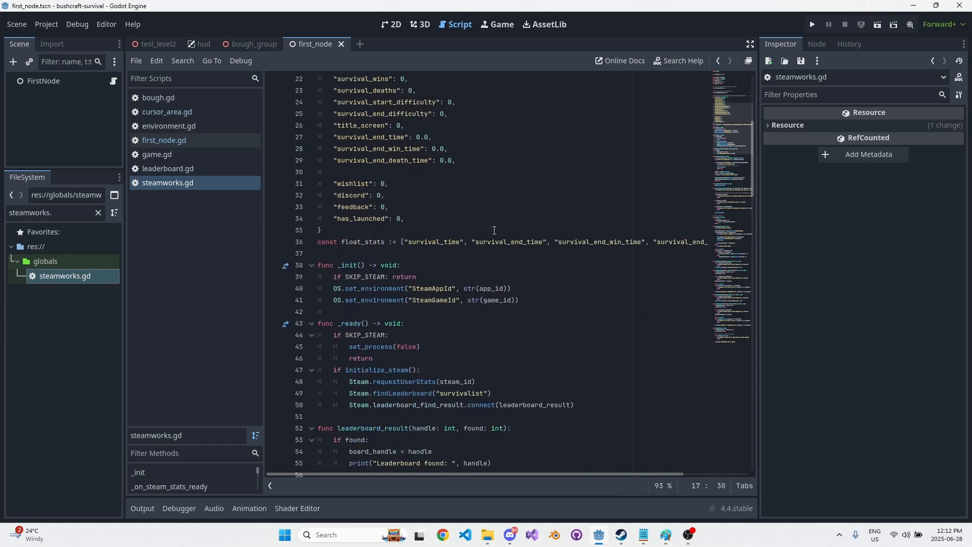
pyautogui.scroll(-3)
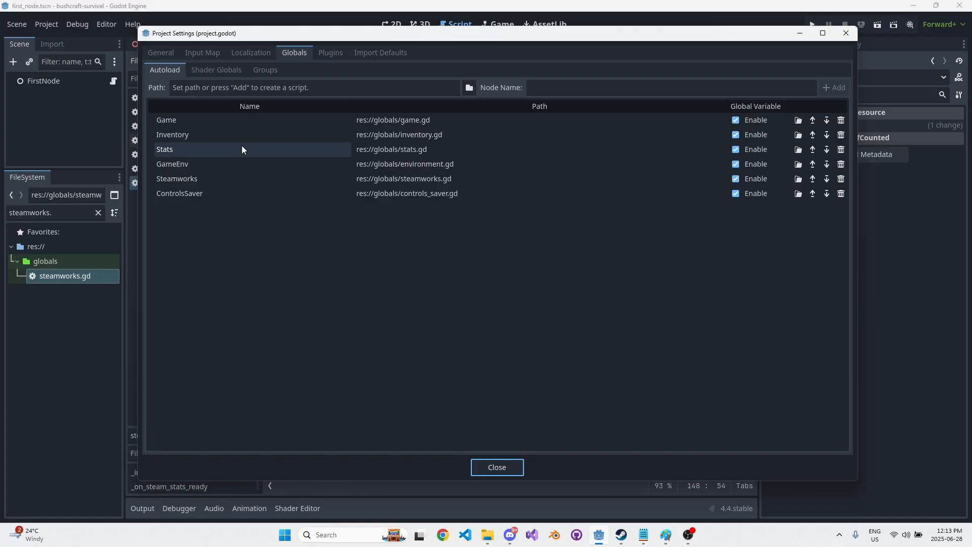
pyautogui.moveTo(242, 149)
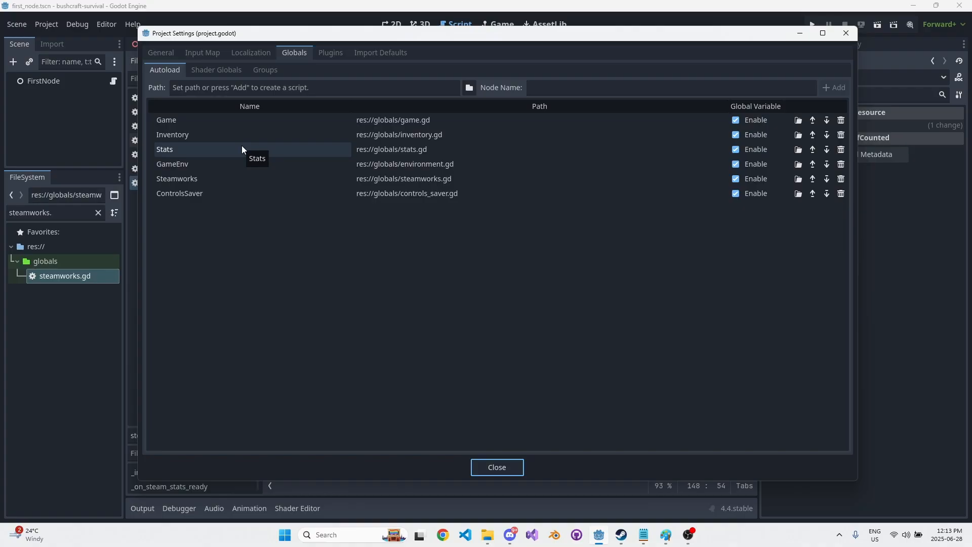
pyautogui.moveTo(271, 105)
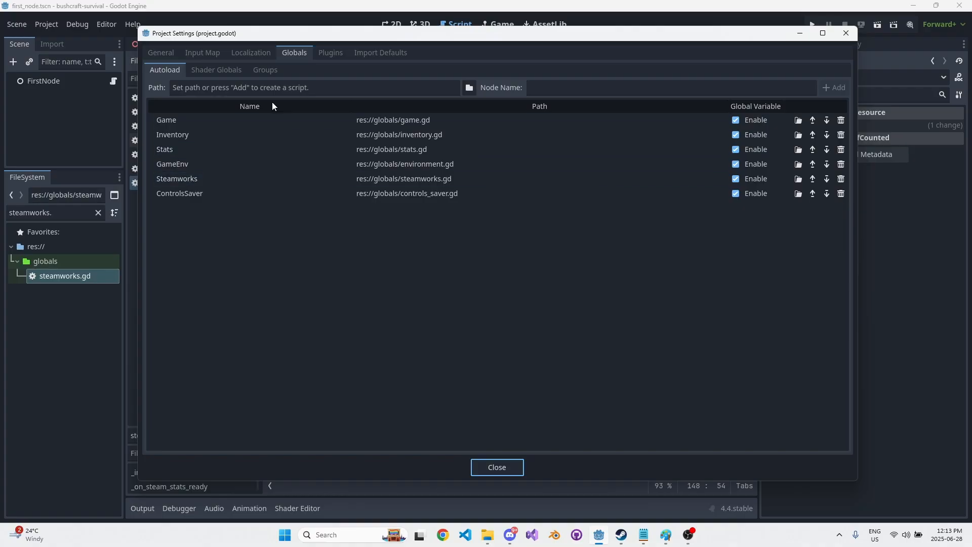
# Review the registered autoload scripts, examining the Stats global's stats.gd path.
pyautogui.click(434, 149)
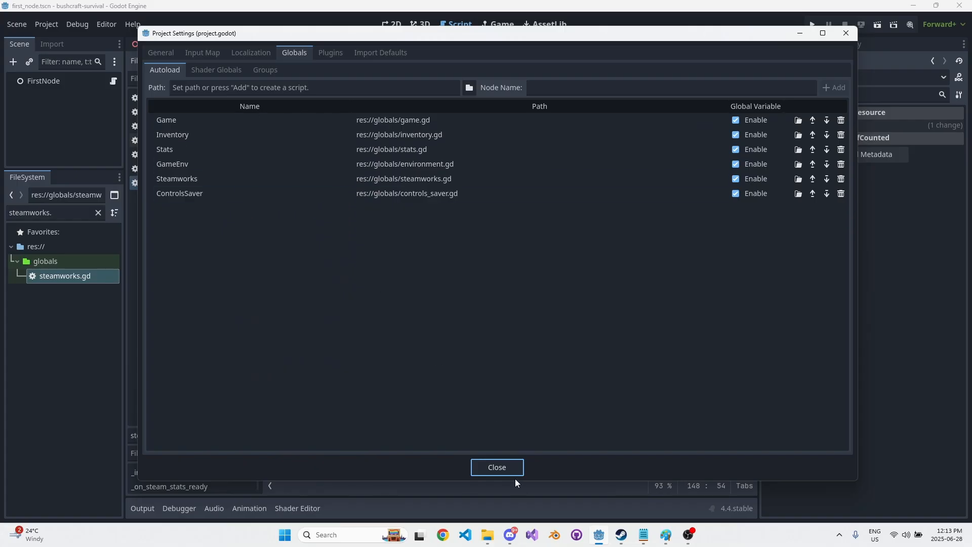
pyautogui.moveTo(305, 122)
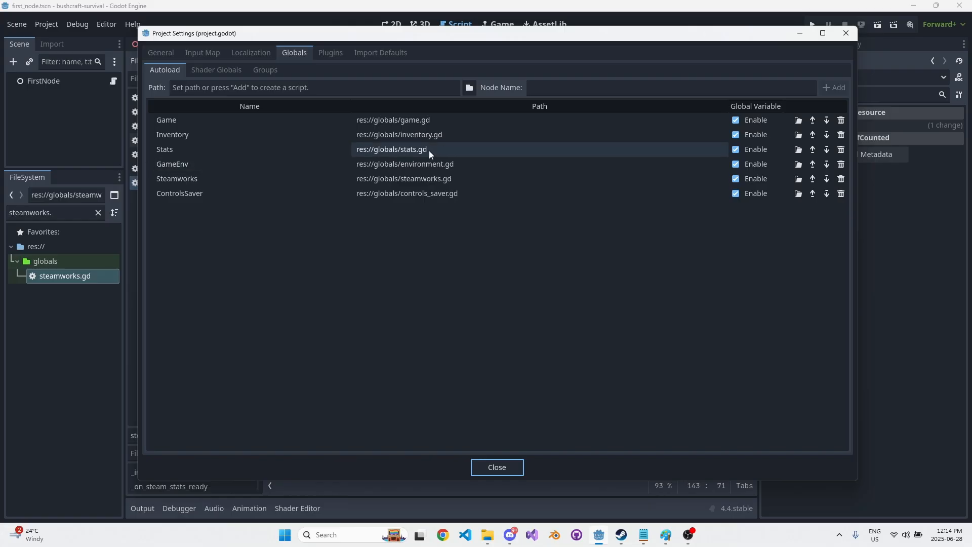
pyautogui.click(422, 193)
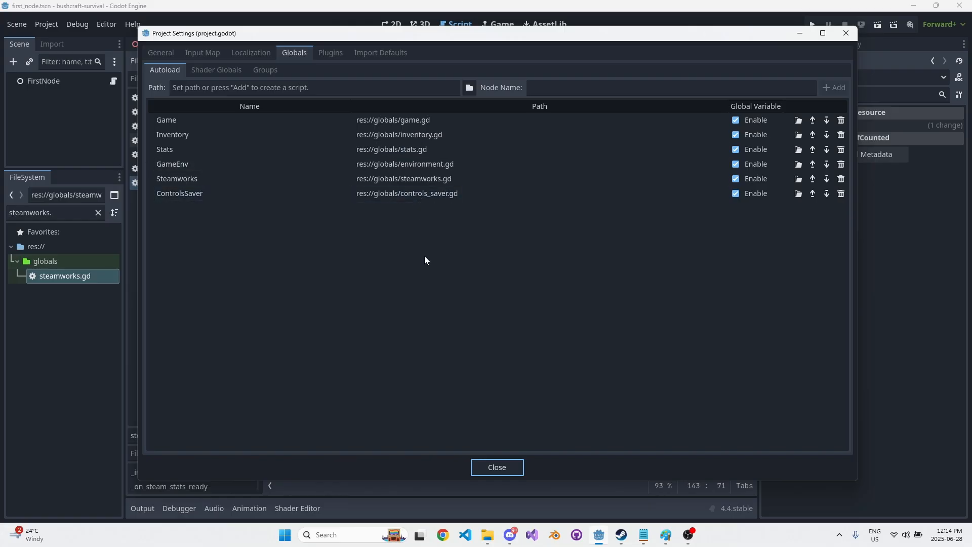
pyautogui.moveTo(438, 277)
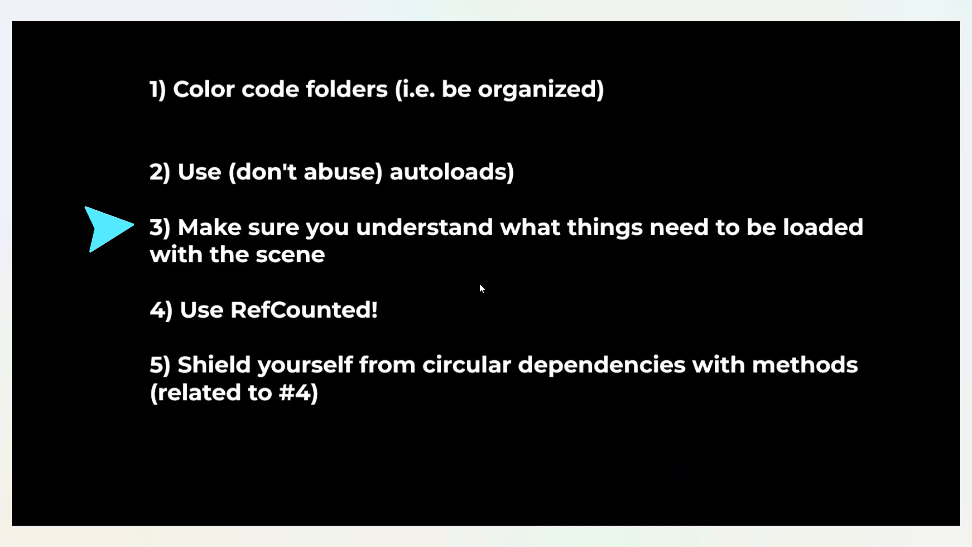
pyautogui.moveTo(365, 273)
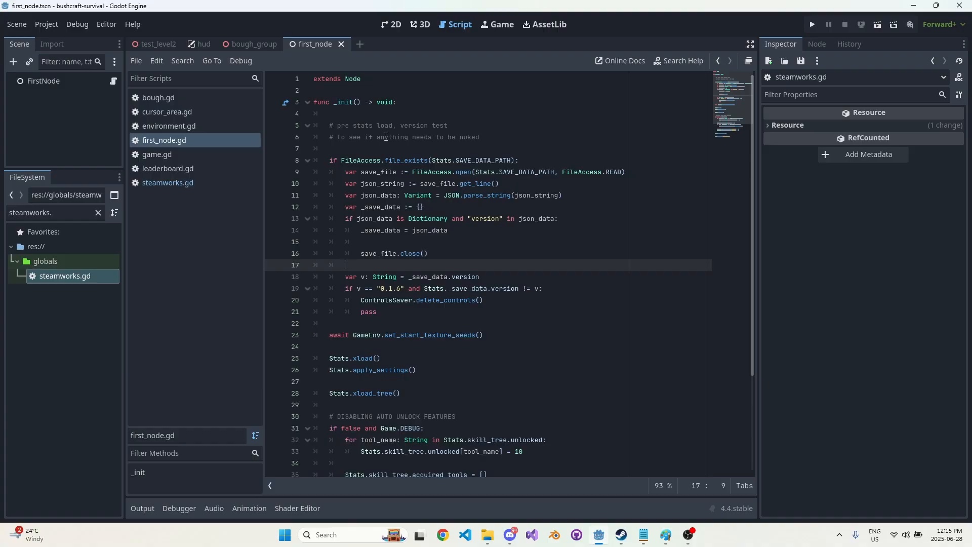
# Switch to the test_level2 scene tab in 3D and run the project.
pyautogui.click(426, 24)
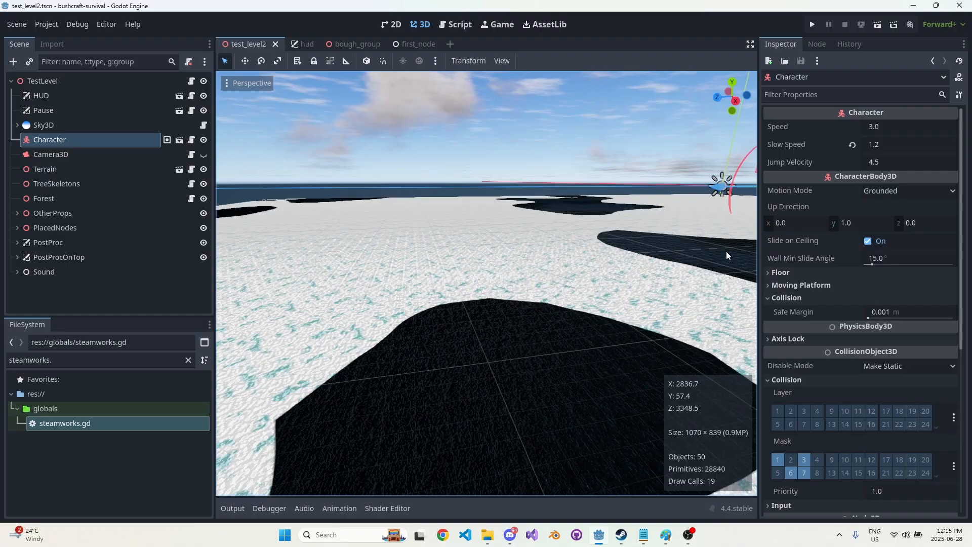
pyautogui.click(811, 24)
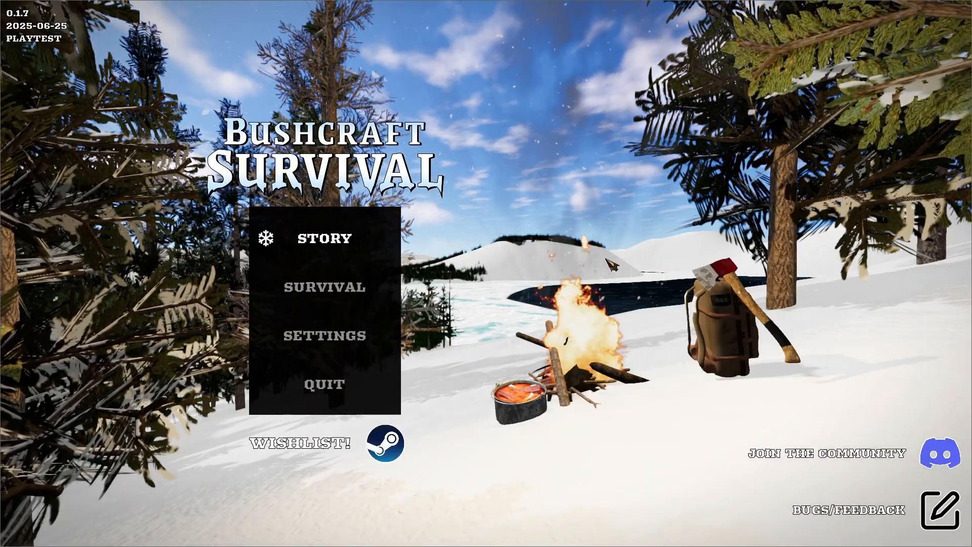
# Look over the Story, Survival and Settings menu options, then stop the running game.
pyautogui.click(325, 287)
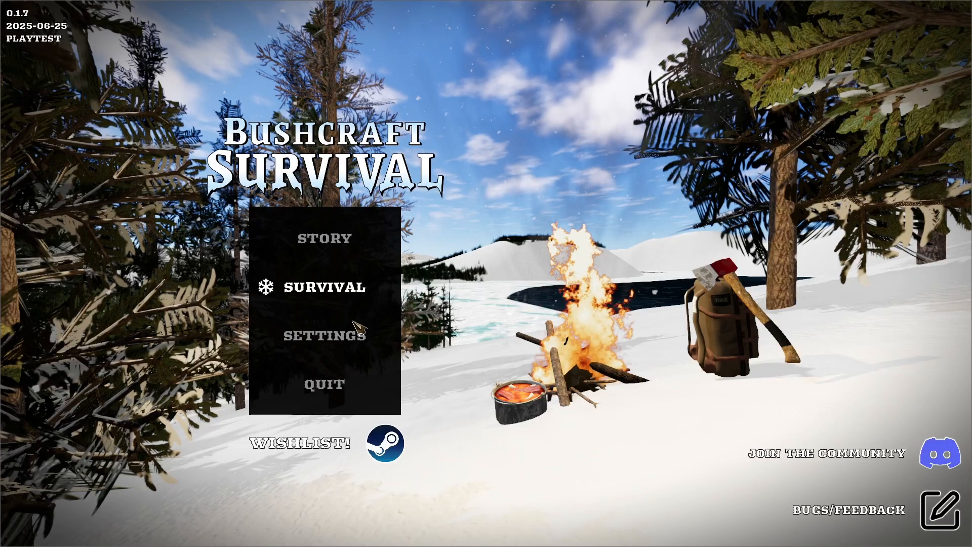
pyautogui.moveTo(325, 335)
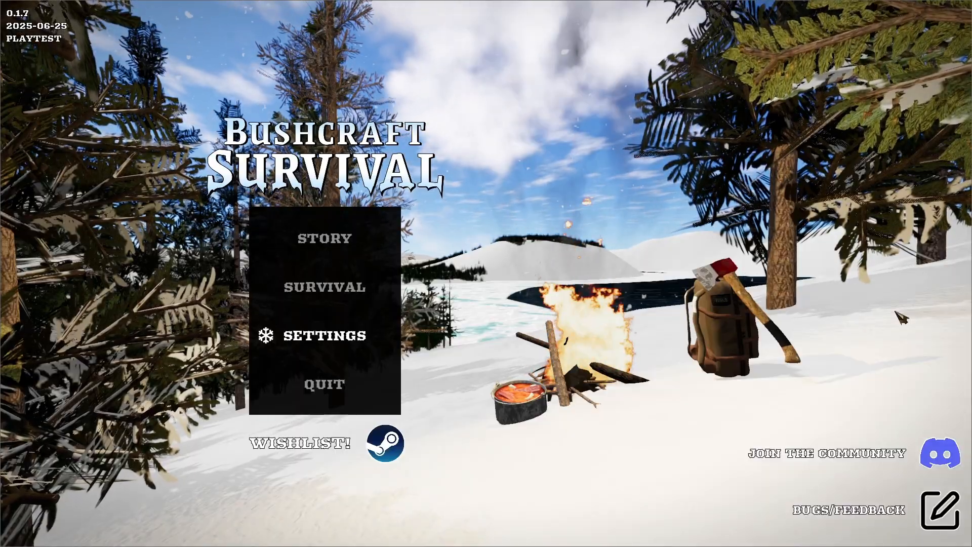
pyautogui.click(325, 287)
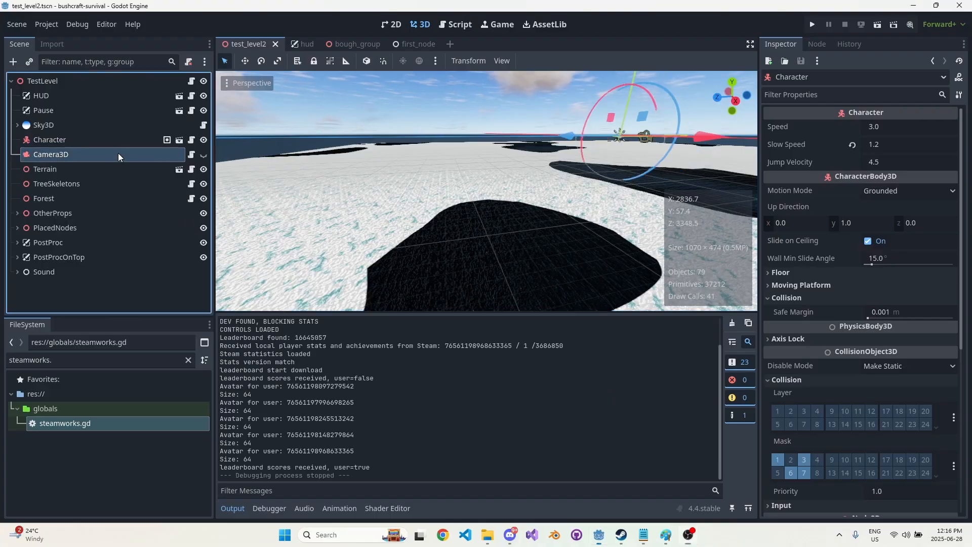
# Switch to the hud scene tab to view its State, Cursor, Wheel and FreeBuild panels.
pyautogui.click(50, 140)
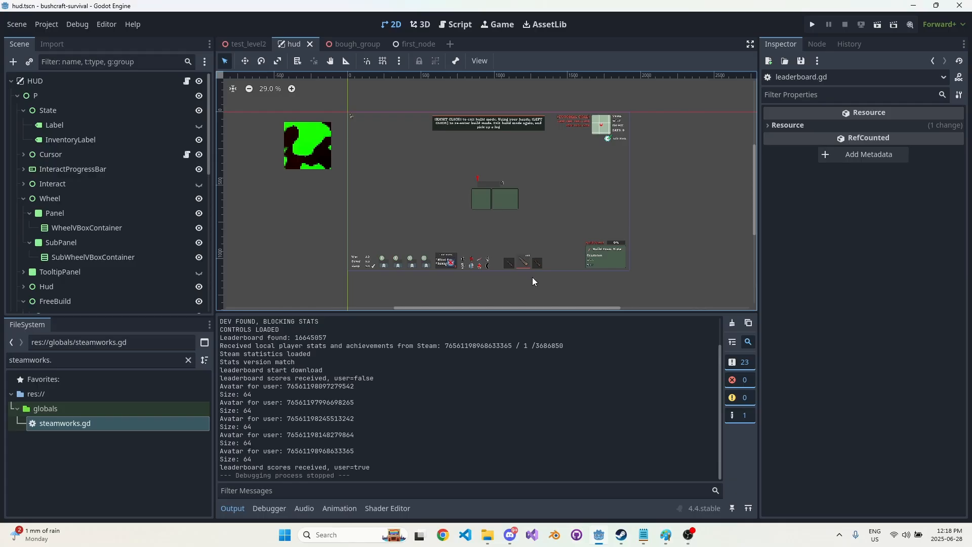
pyautogui.click(455, 24)
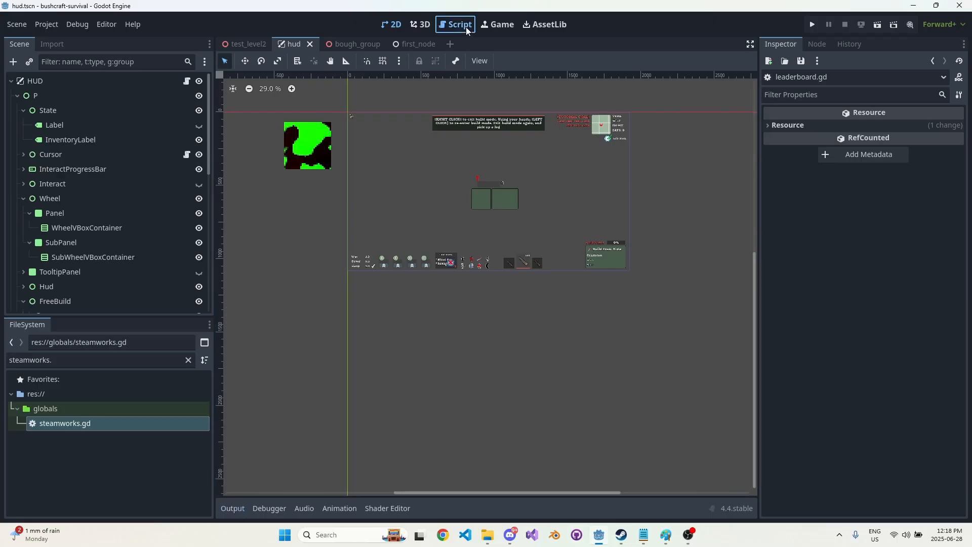
# Switch to the Script workspace and filter FileSystem for 'stats.' to reach stats.gd.
pyautogui.click(455, 25)
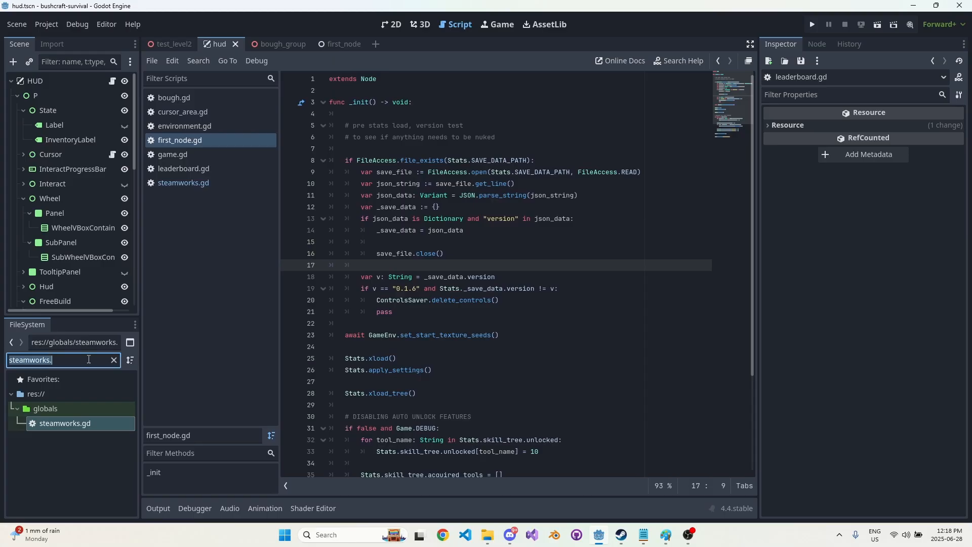
pyautogui.write('stats.gd')
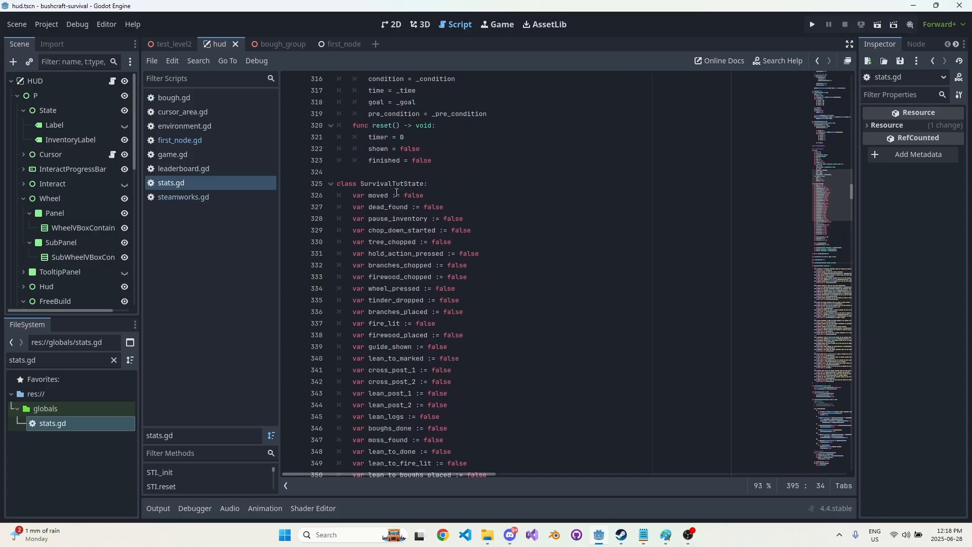
# Scroll through stats.gd's SurvivalTutState flags and tutorial steps, pointing out the class name.
pyautogui.scroll(-3)
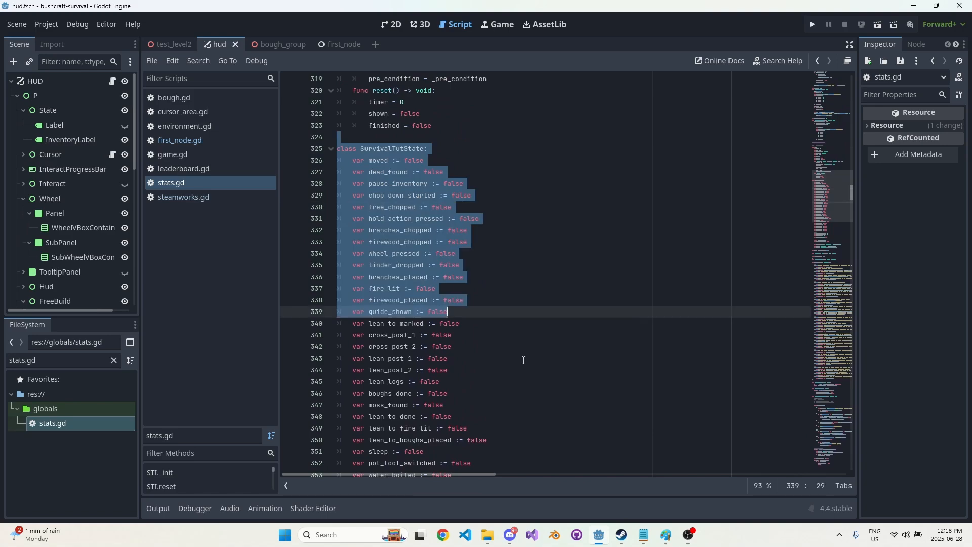
pyautogui.click(402, 149)
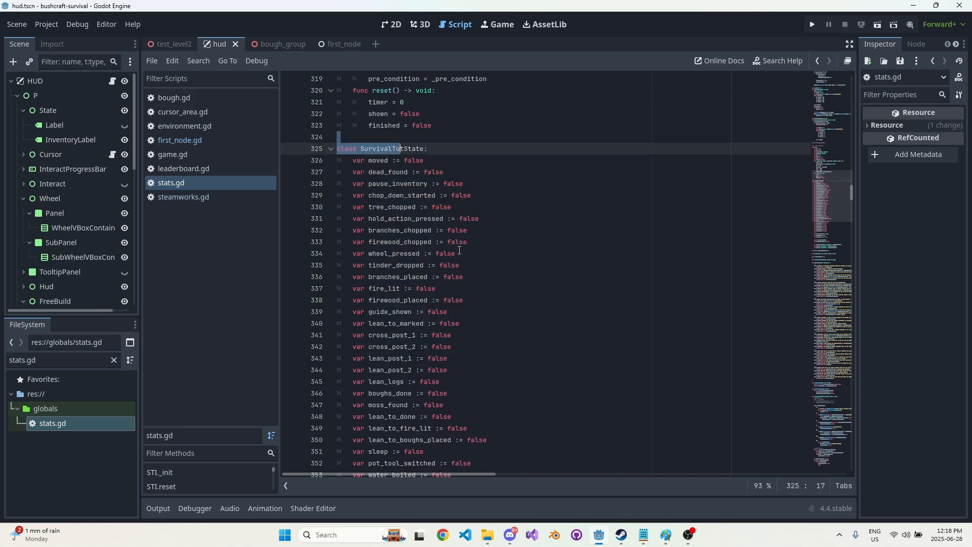
pyautogui.scroll(-3)
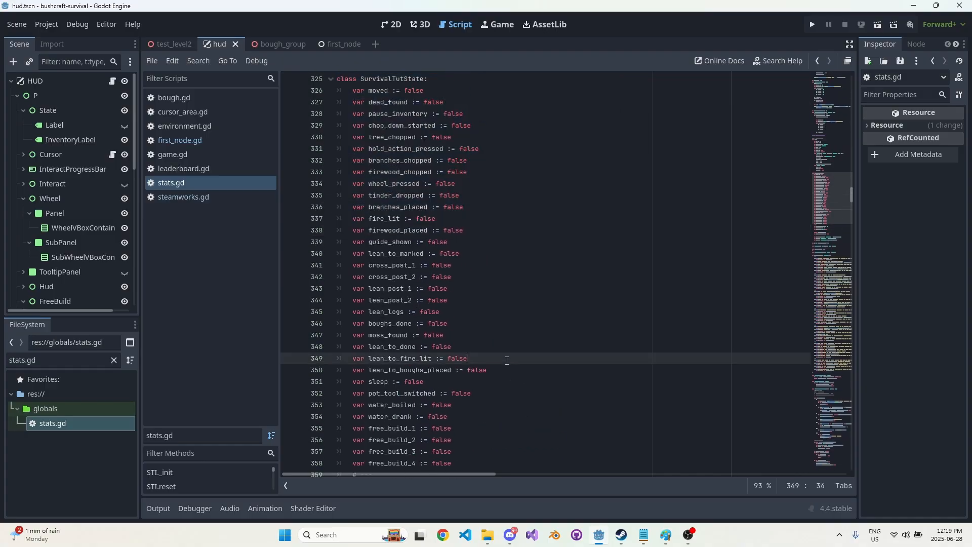
pyautogui.click(503, 416)
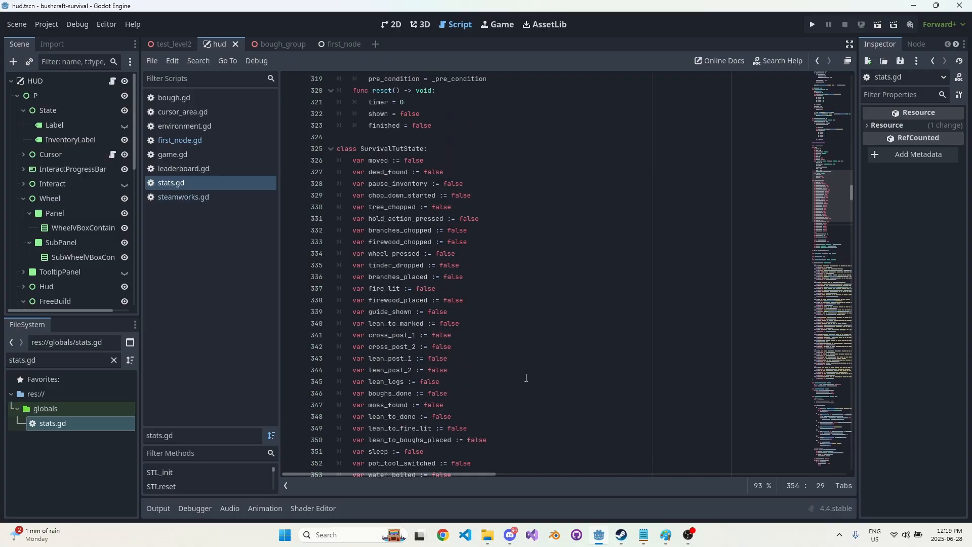
pyautogui.scroll(-3)
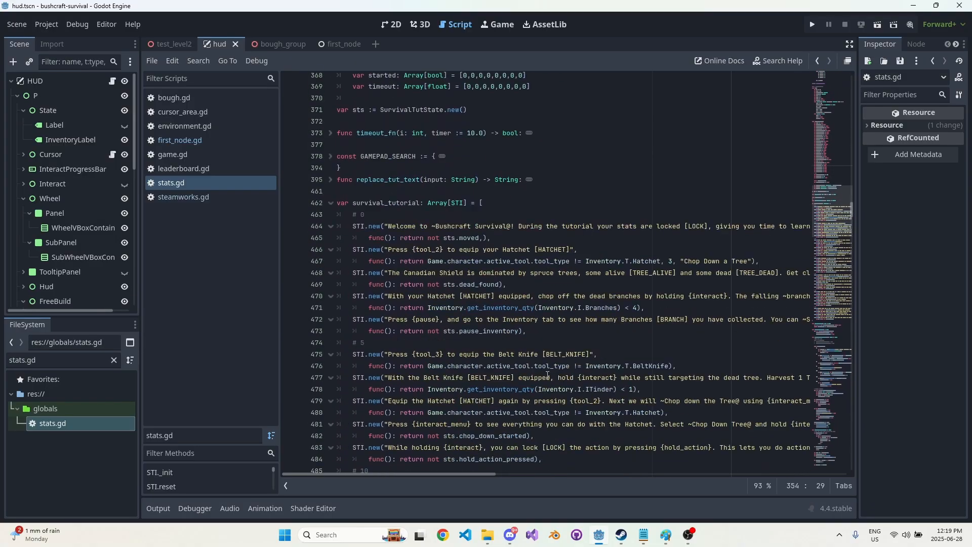
pyautogui.scroll(-3)
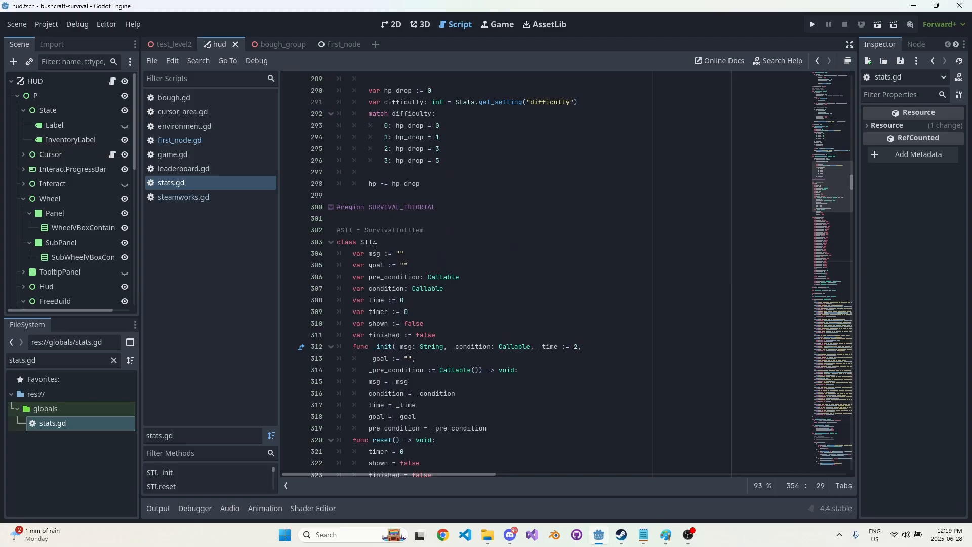
# Highlight the STI class body and member variables, then scroll down to survival_tutorial.
pyautogui.click(376, 242)
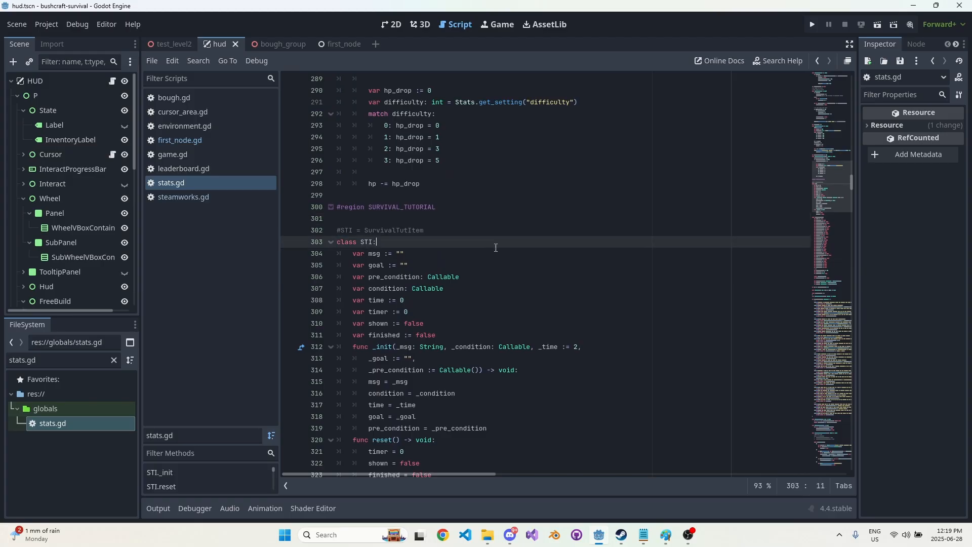
pyautogui.moveTo(522, 252)
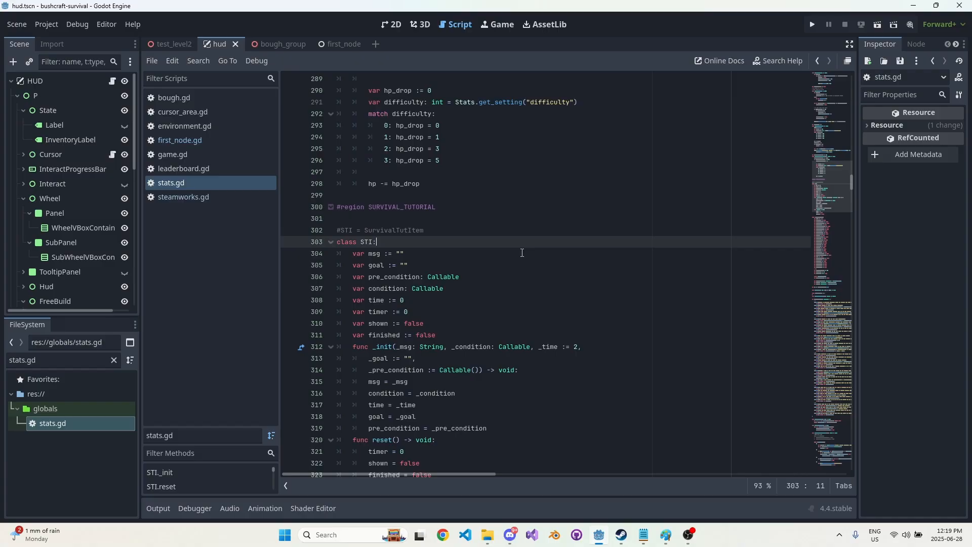
pyautogui.scroll(-3)
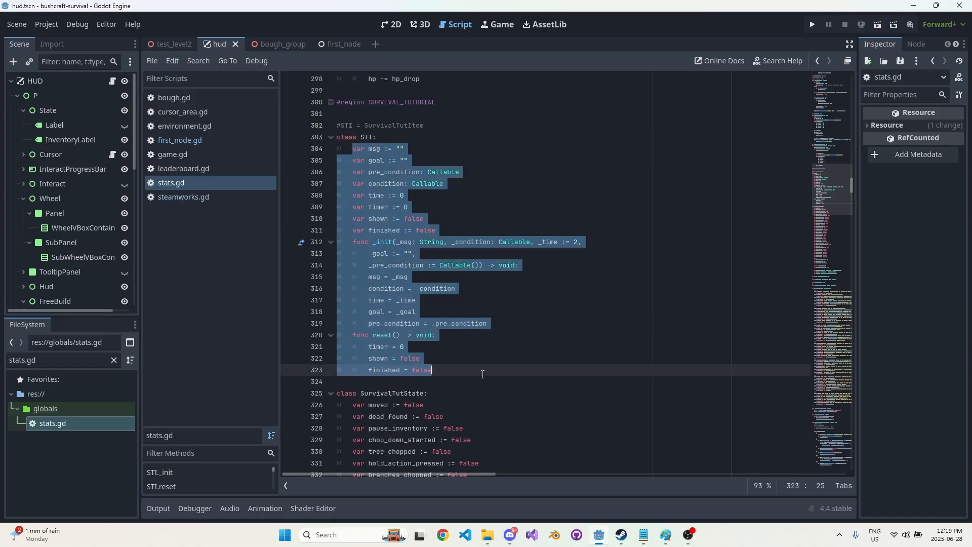
pyautogui.click(489, 381)
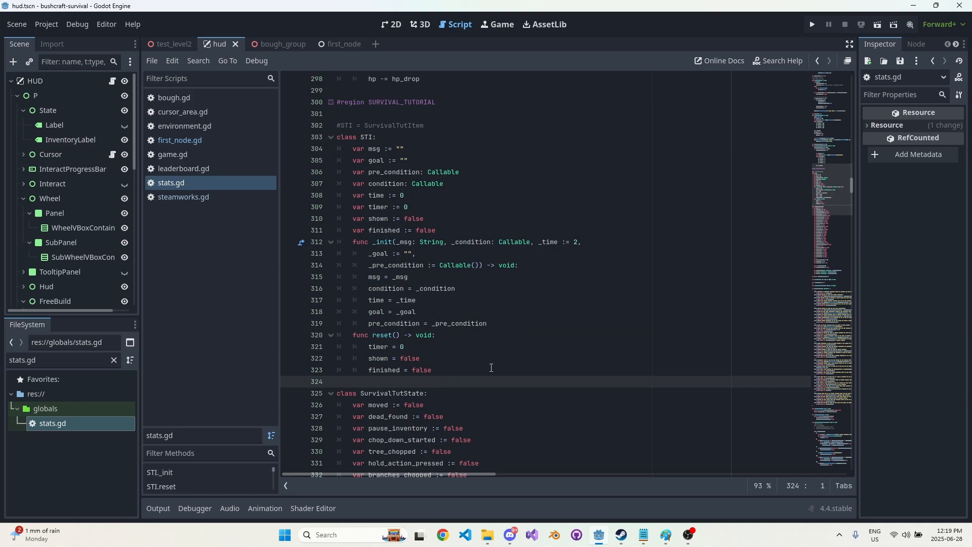
pyautogui.click(488, 323)
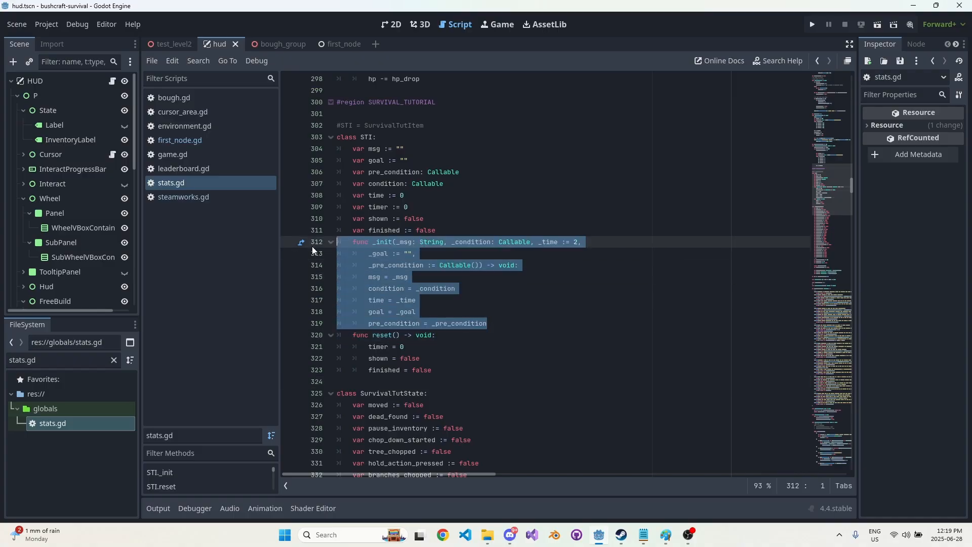
pyautogui.click(499, 242)
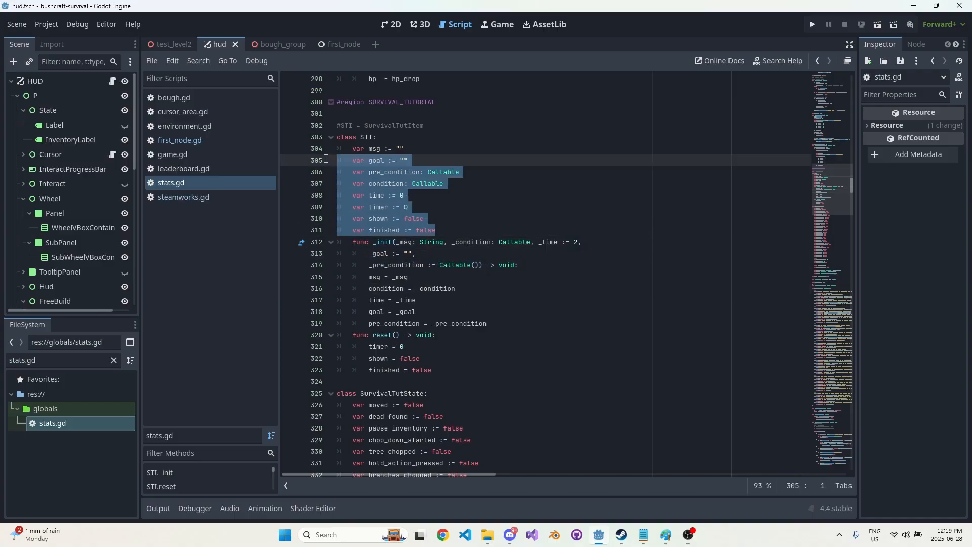
pyautogui.scroll(-3)
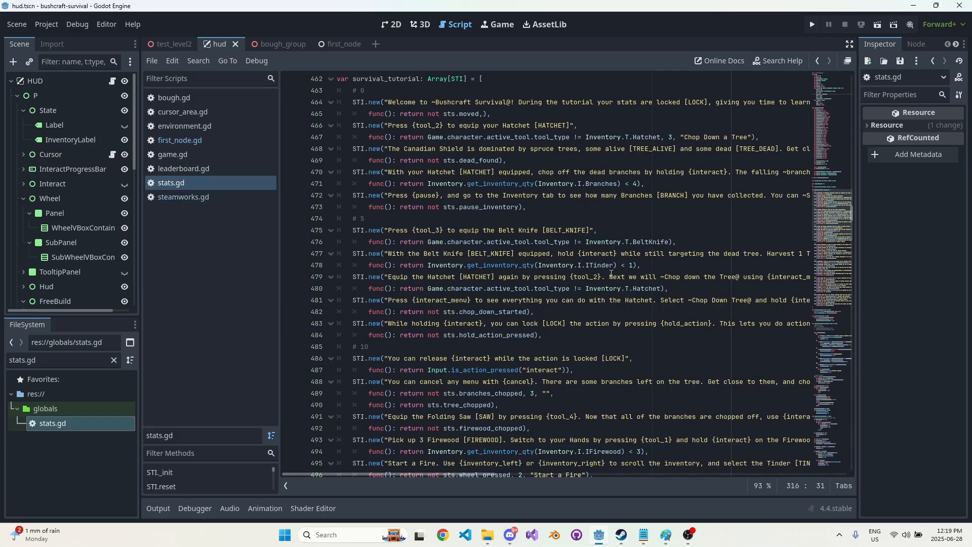
# Scroll back up and point out the condition check in the first tutorial entry.
pyautogui.scroll(3)
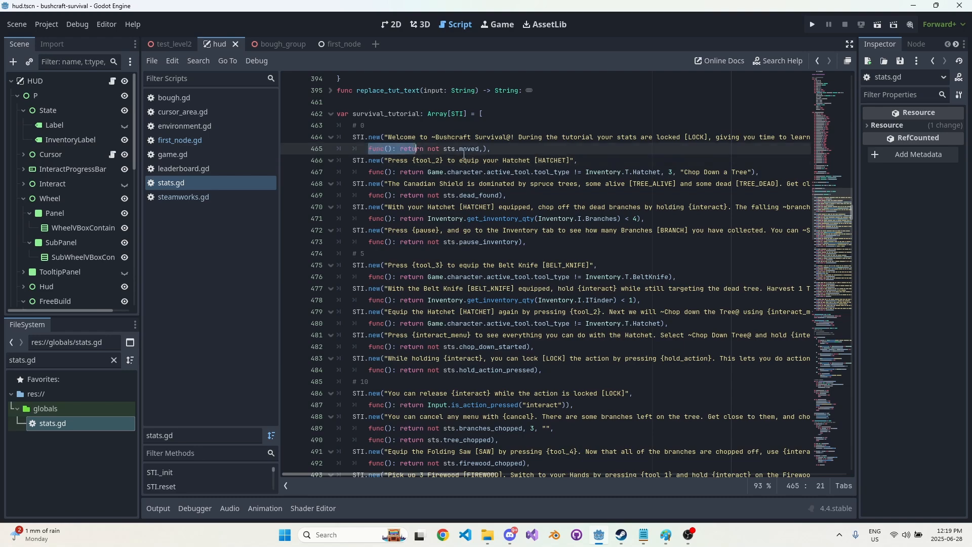
pyautogui.click(500, 149)
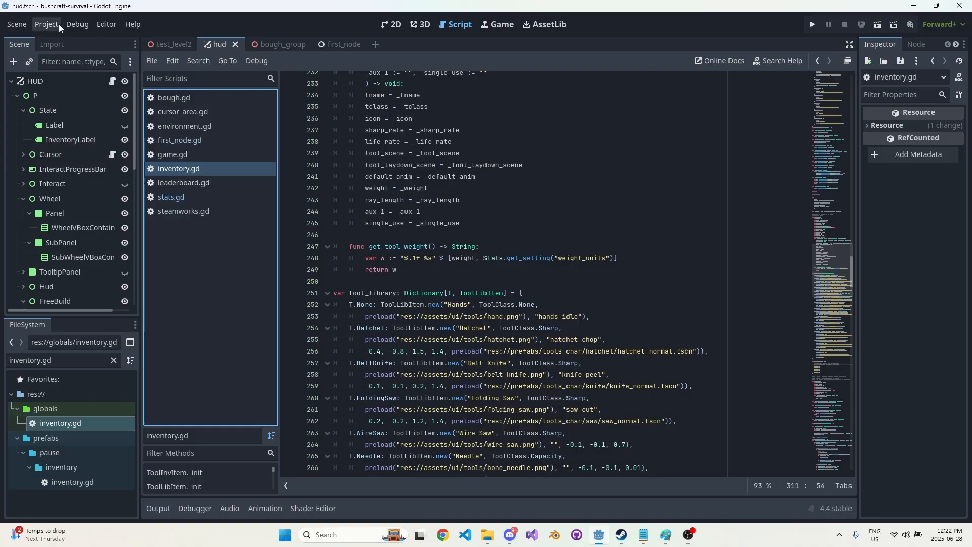
# Check the Autoload settings, then type a test Inventory.tool_library[T.Hat] lookup.
pyautogui.click(46, 25)
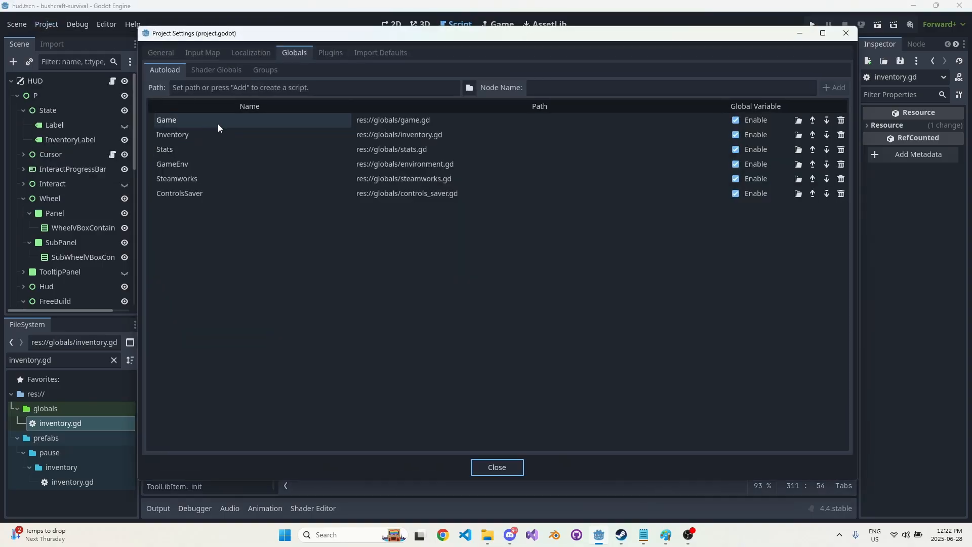
pyautogui.click(496, 467)
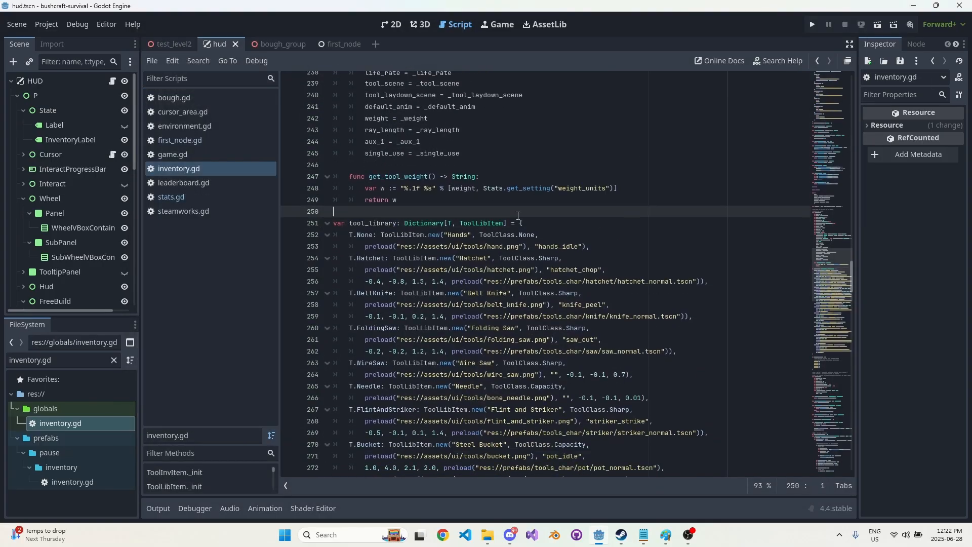
pyautogui.write('Invent')
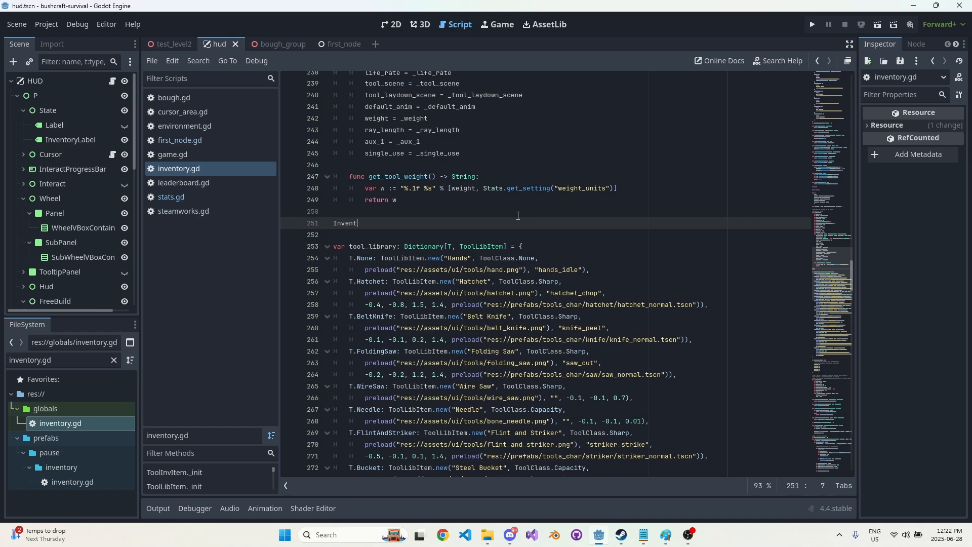
pyautogui.write('ory.tool_library[]')
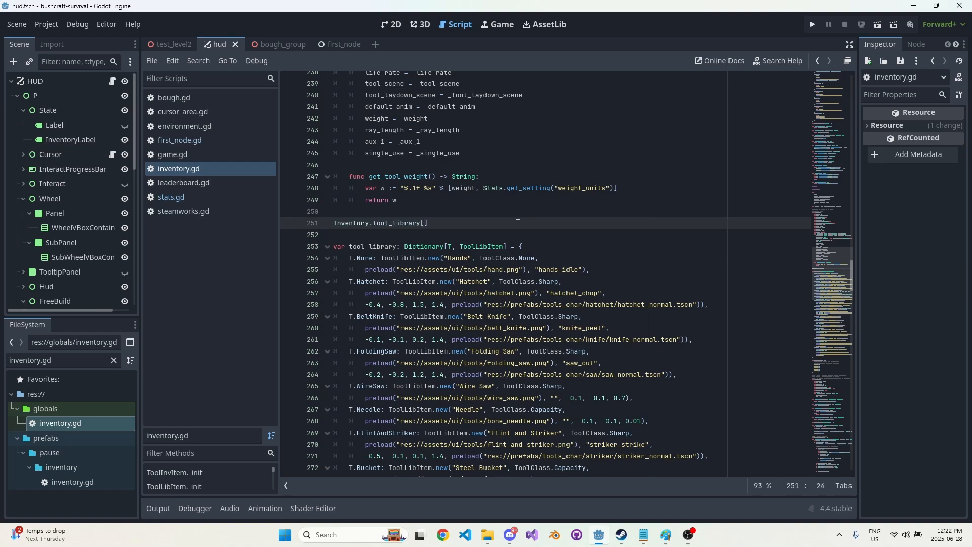
pyautogui.write('T.Hat')
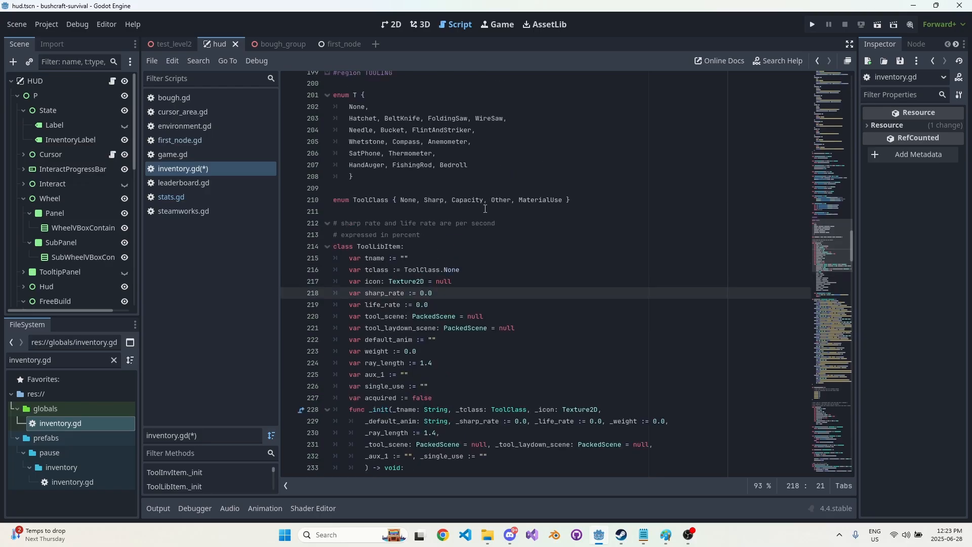
# Add a Test_class with a var t typed as a ToolLibItem.
pyautogui.write('class Test_class:')
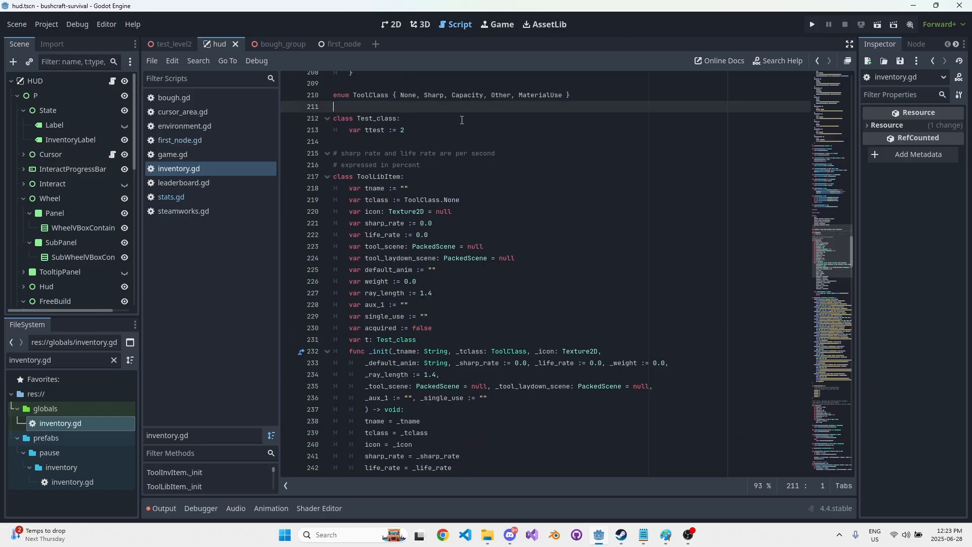
pyautogui.write('var')
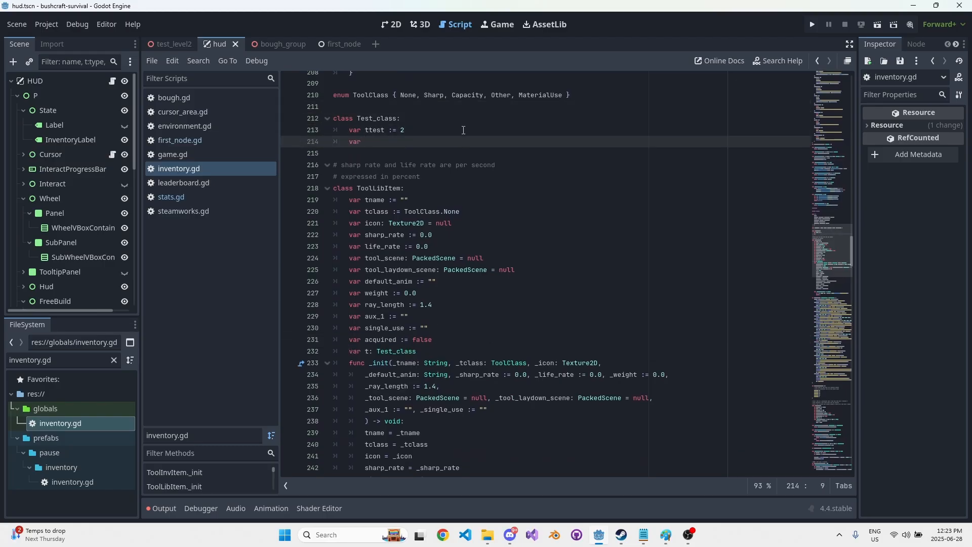
pyautogui.write('t: ToolLibItem')
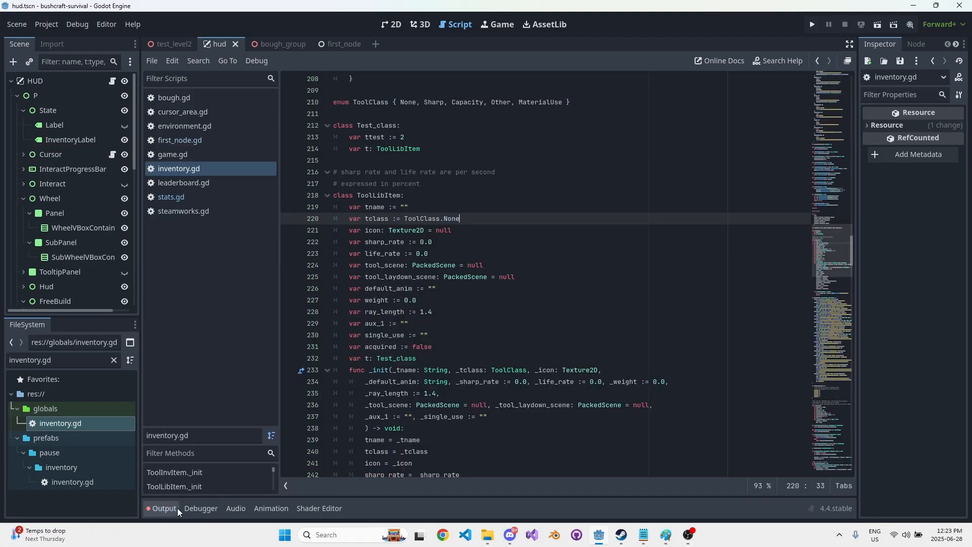
# Give ToolLibItem a t variable that creates Test_class.new().
pyautogui.scroll(-3)
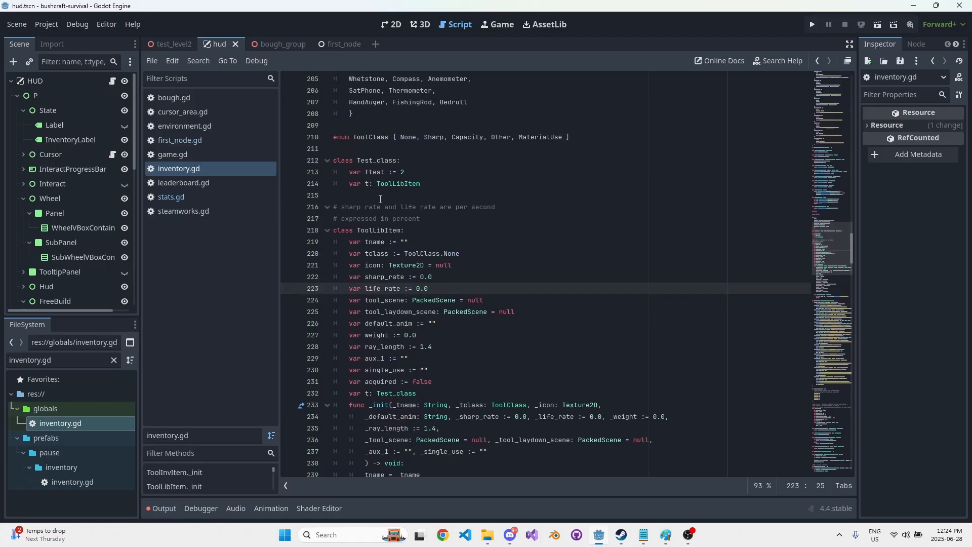
pyautogui.click(373, 160)
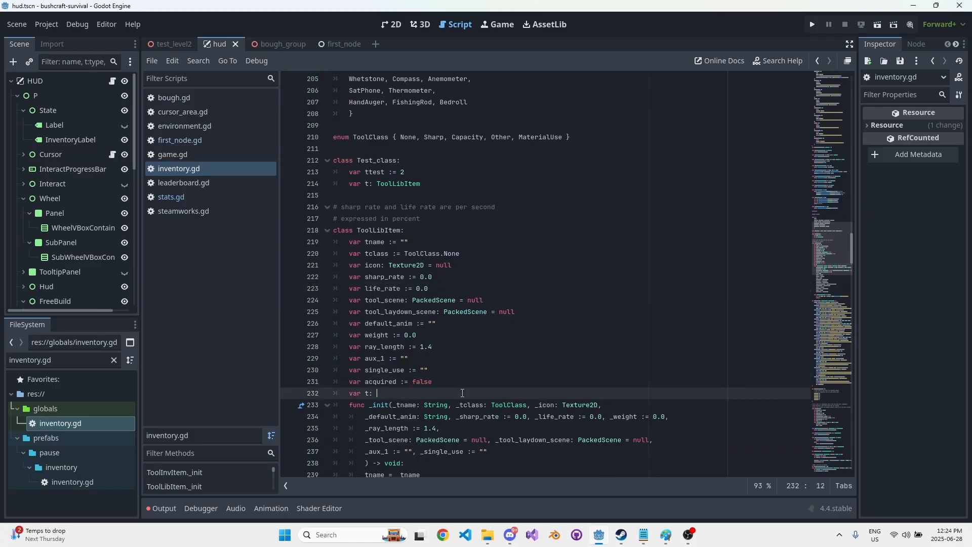
pyautogui.write('TestClass.')
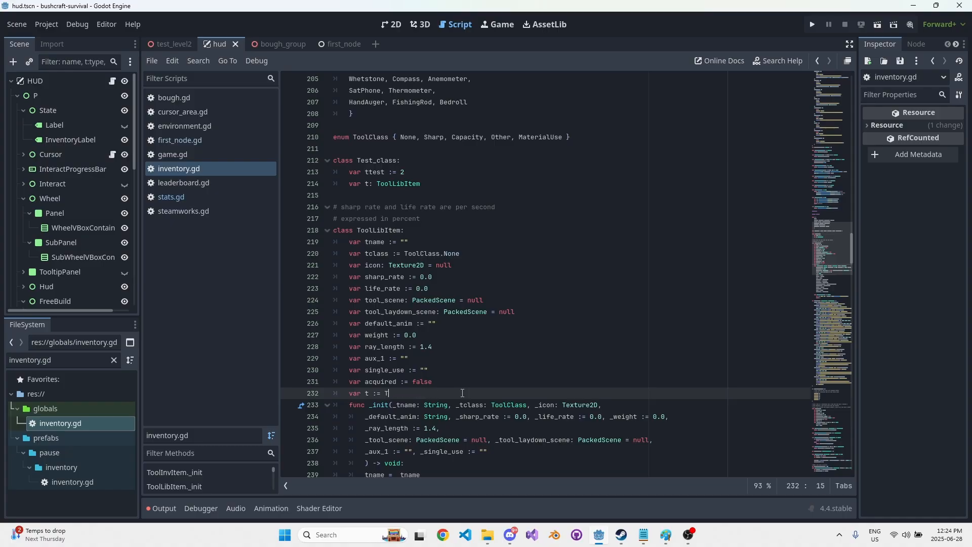
pyautogui.write('est_class.new()')
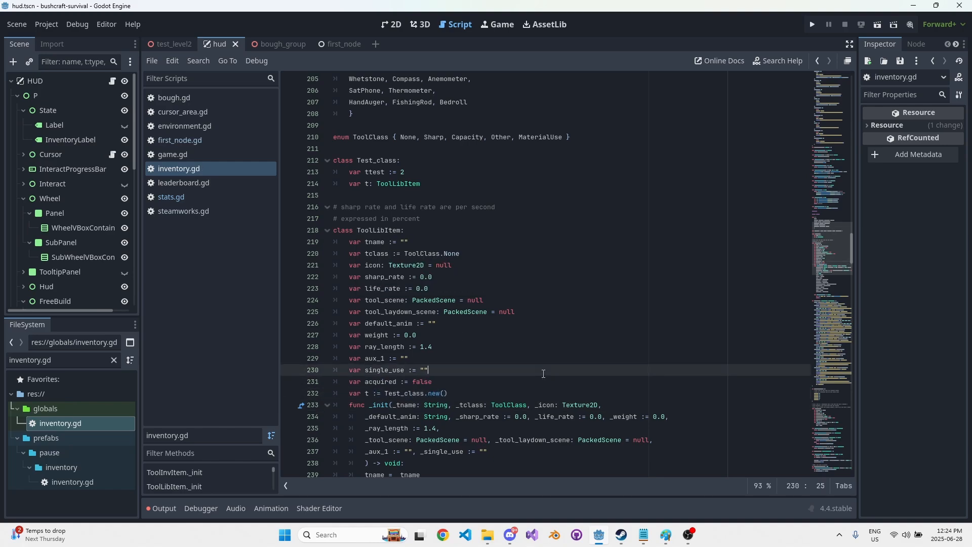
pyautogui.doubleClick(415, 393)
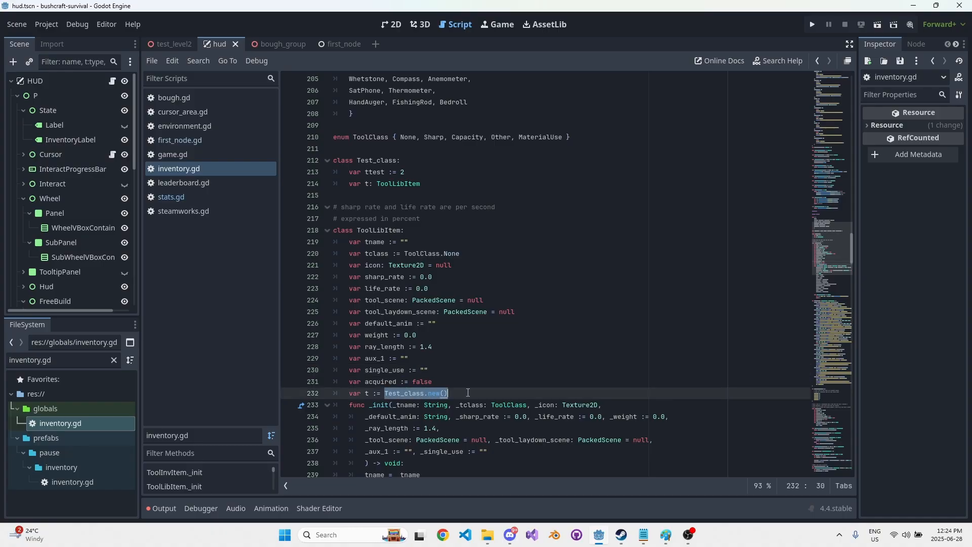
pyautogui.click(350, 171)
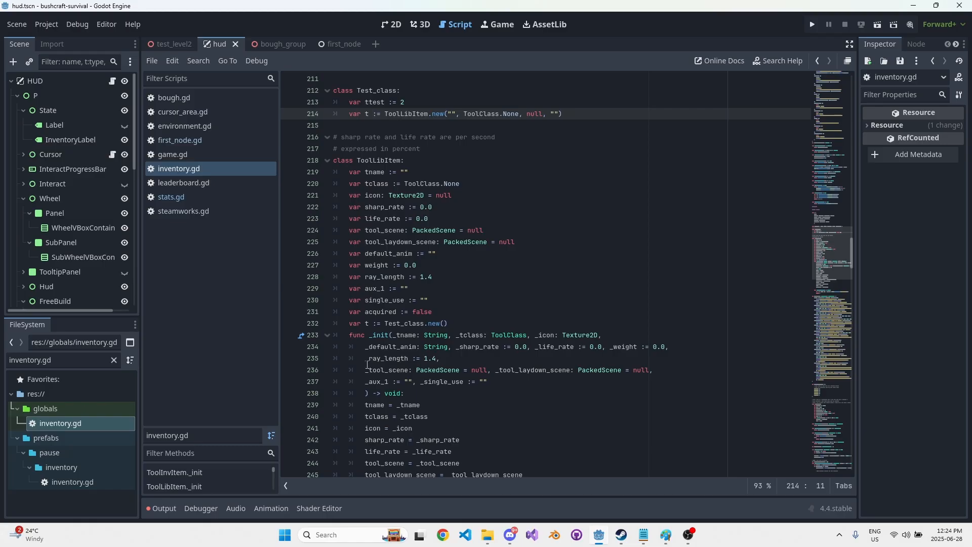
pyautogui.moveTo(348, 350)
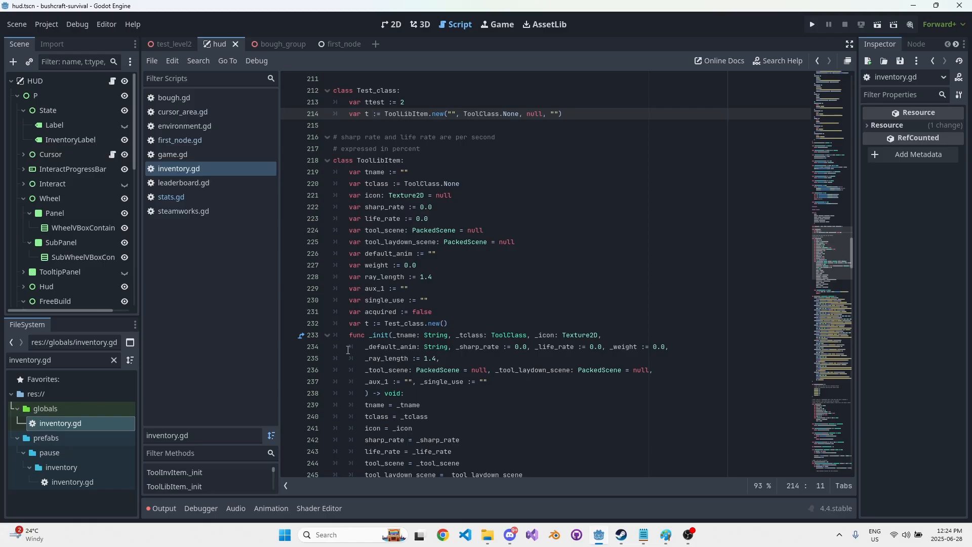
pyautogui.click(403, 335)
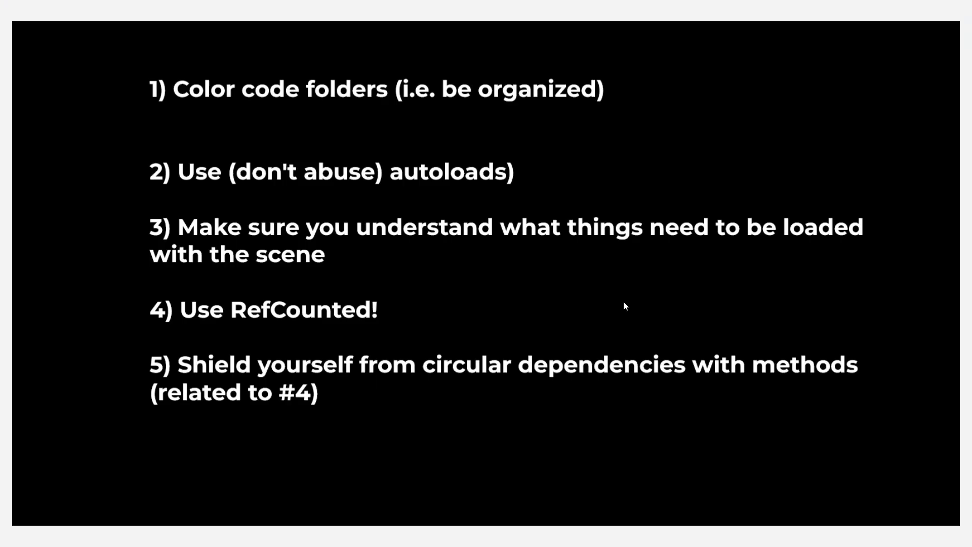
pyautogui.moveTo(660, 313)
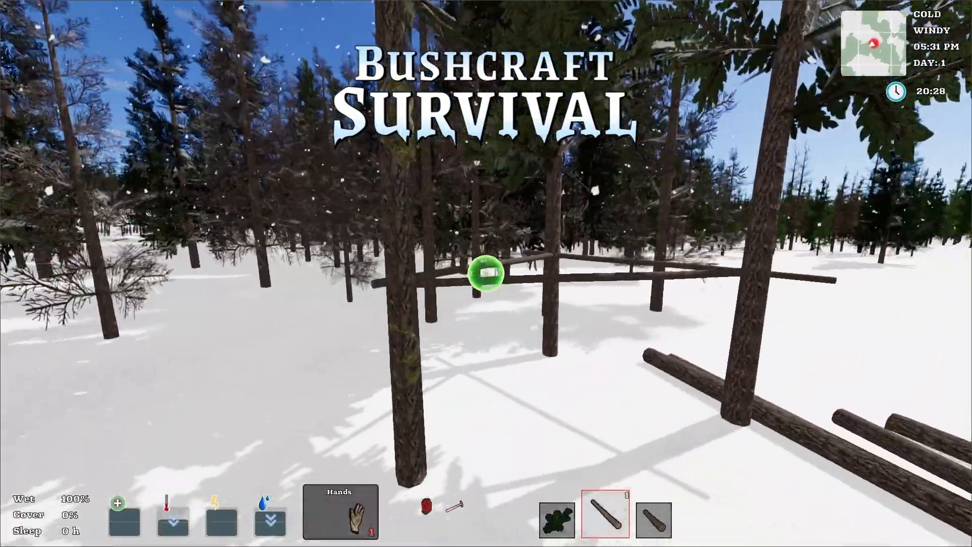
# Try building on the log frame in the snowy forest.
pyautogui.click(486, 273)
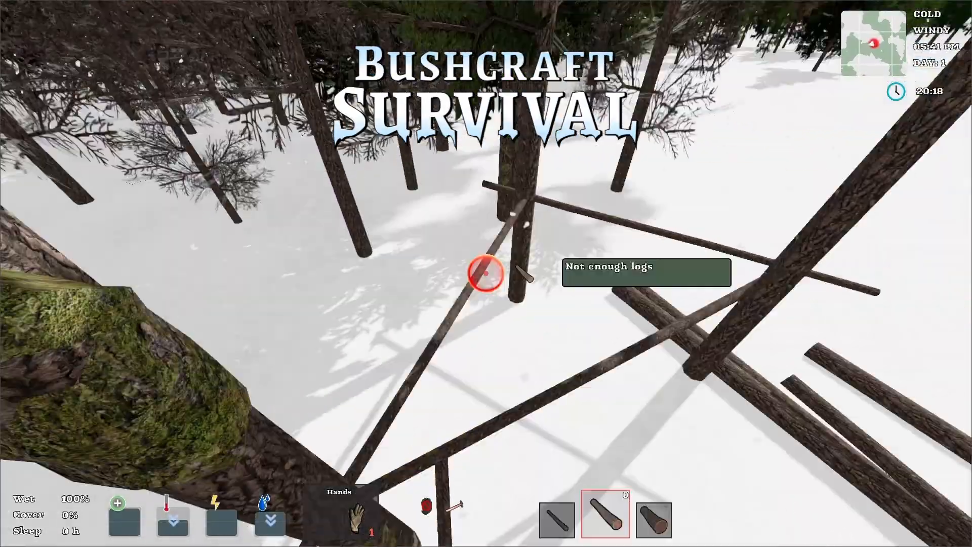